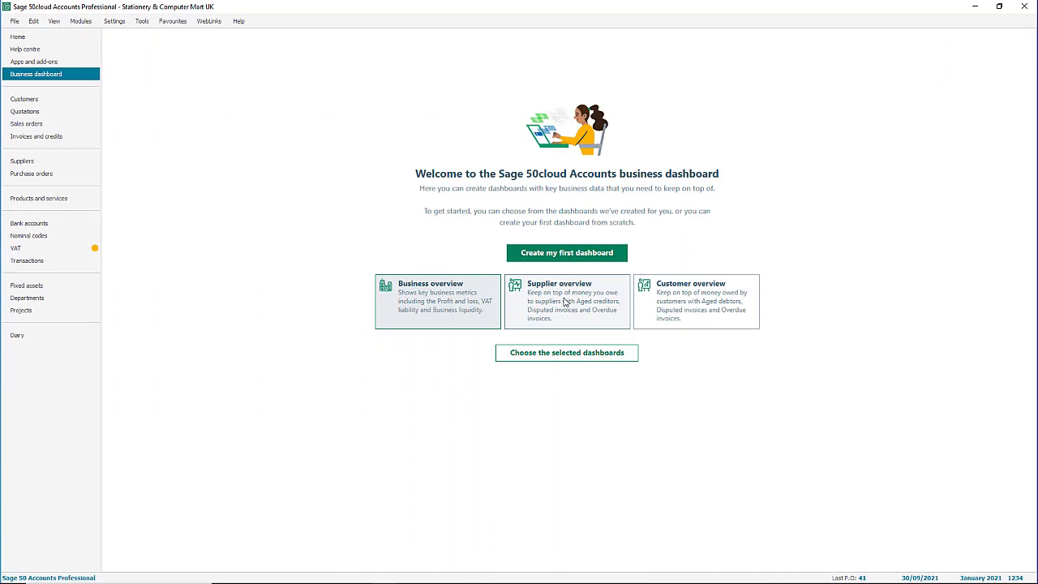
pyautogui.moveTo(694, 314)
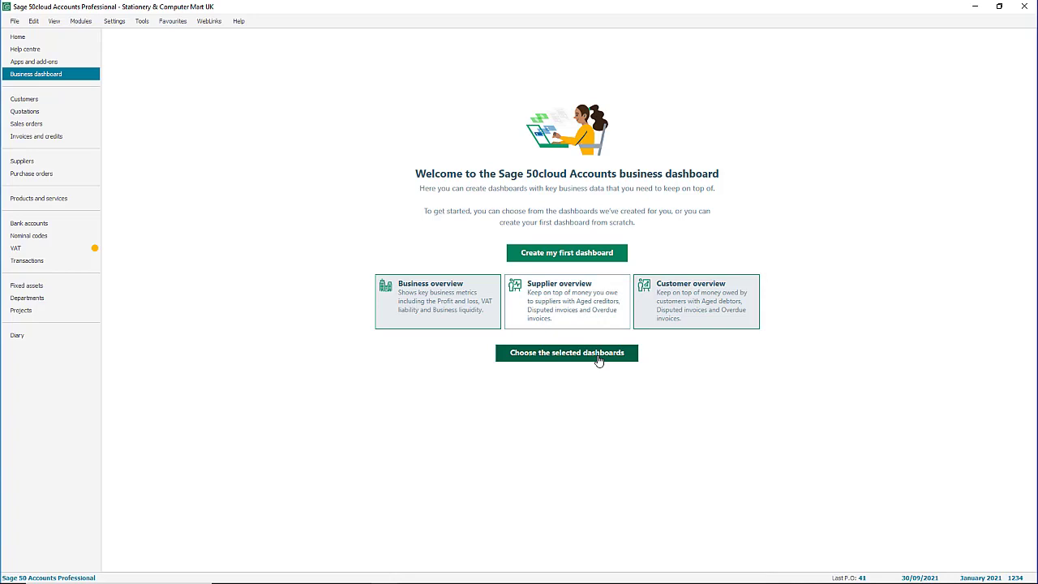
# - Briefly preview creating dashboards from templates and giving a user view-only access
pyautogui.click(566, 353)
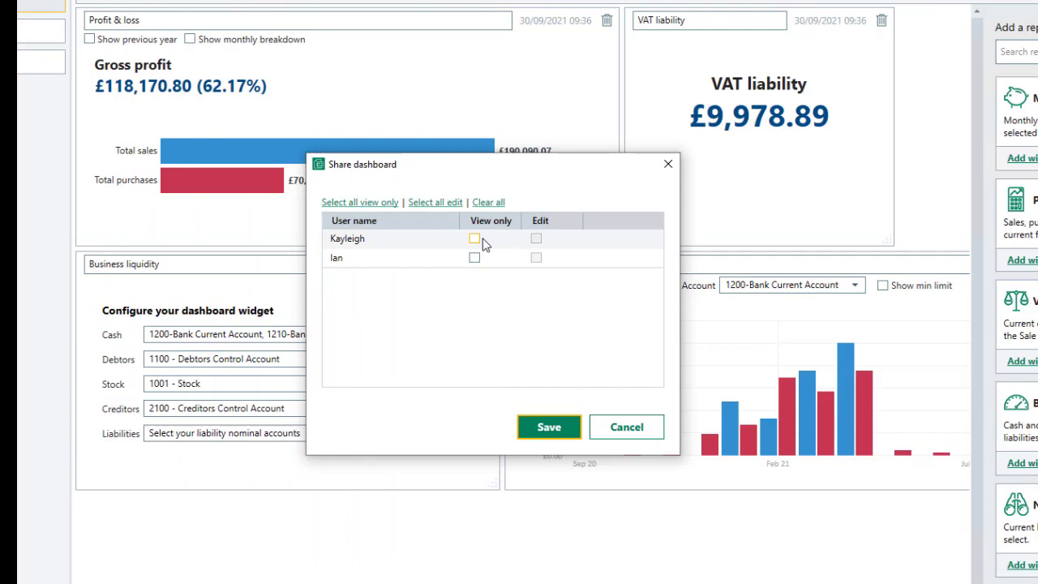
pyautogui.click(474, 238)
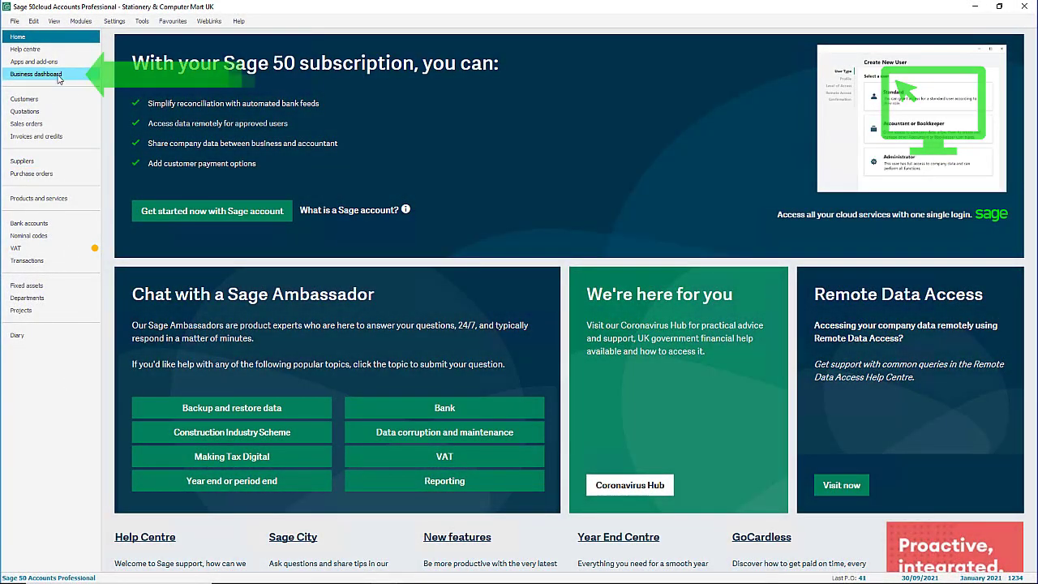
# - Select the Business overview and Customer overview templates and create both dashboards
pyautogui.click(34, 75)
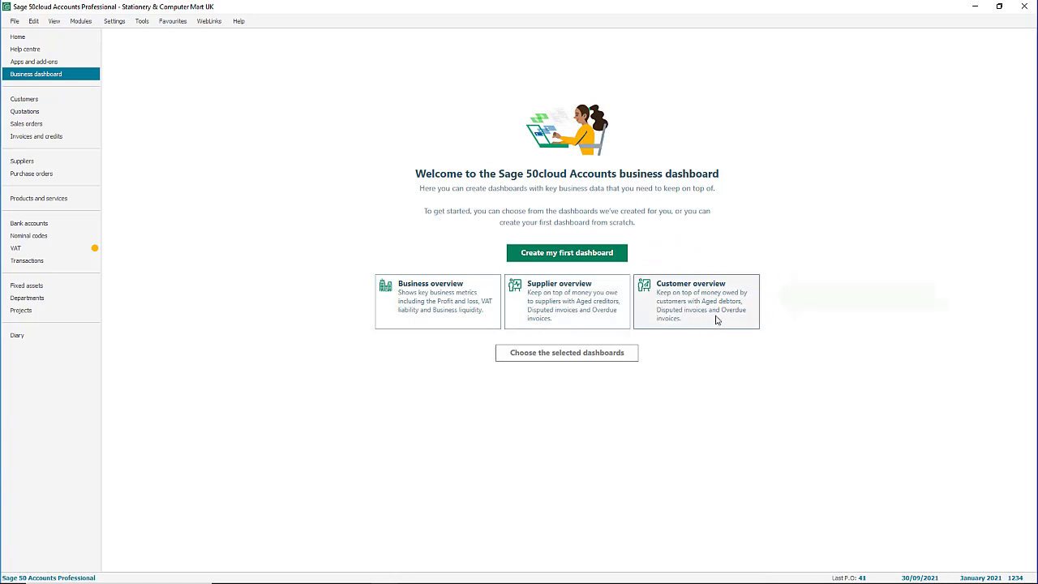
pyautogui.click(437, 302)
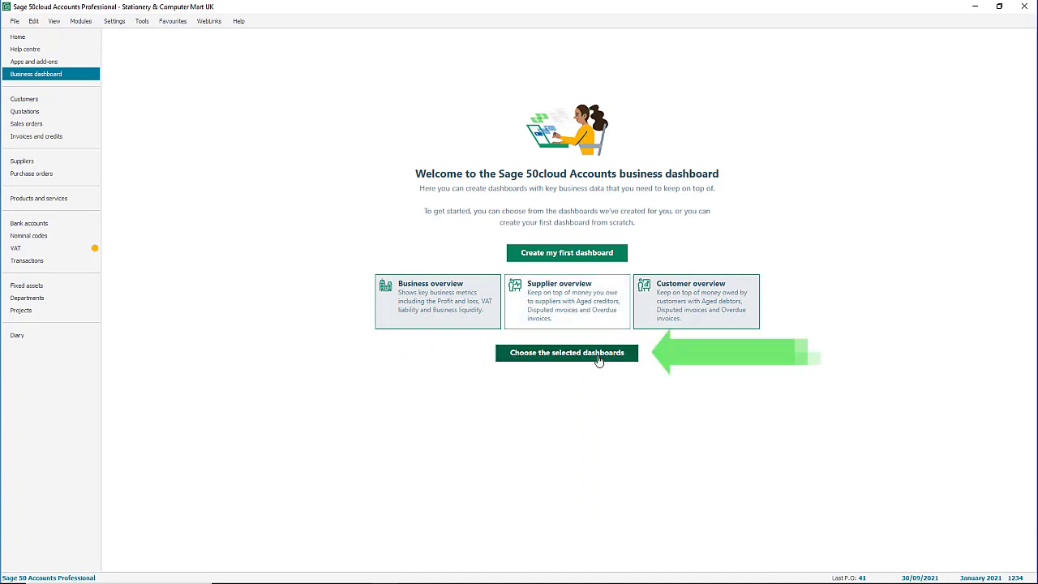
pyautogui.click(567, 353)
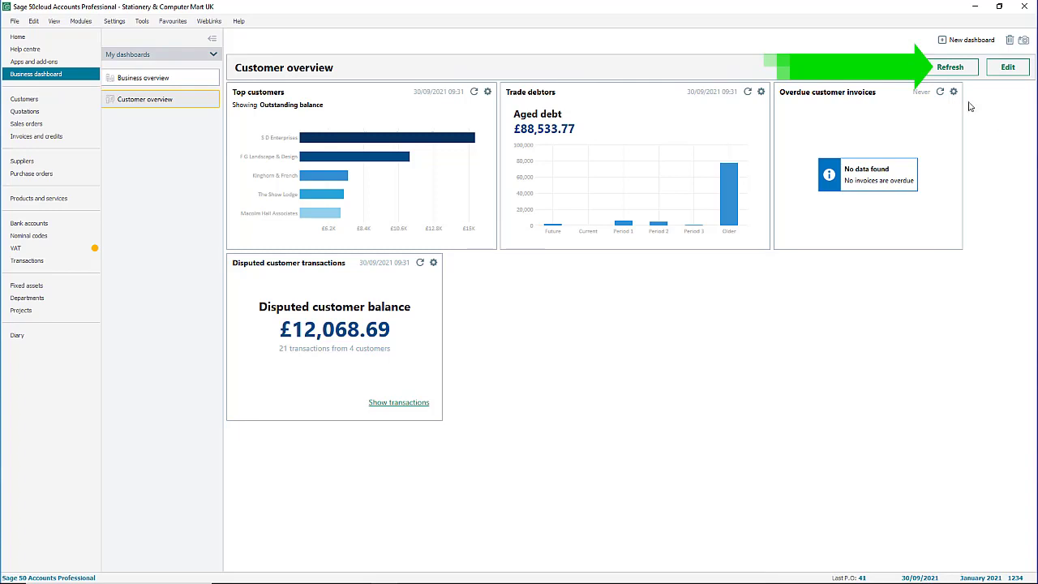
# - Add Top customers and Disputed customer transactions widgets to Customer overview and save the layout
pyautogui.click(1007, 67)
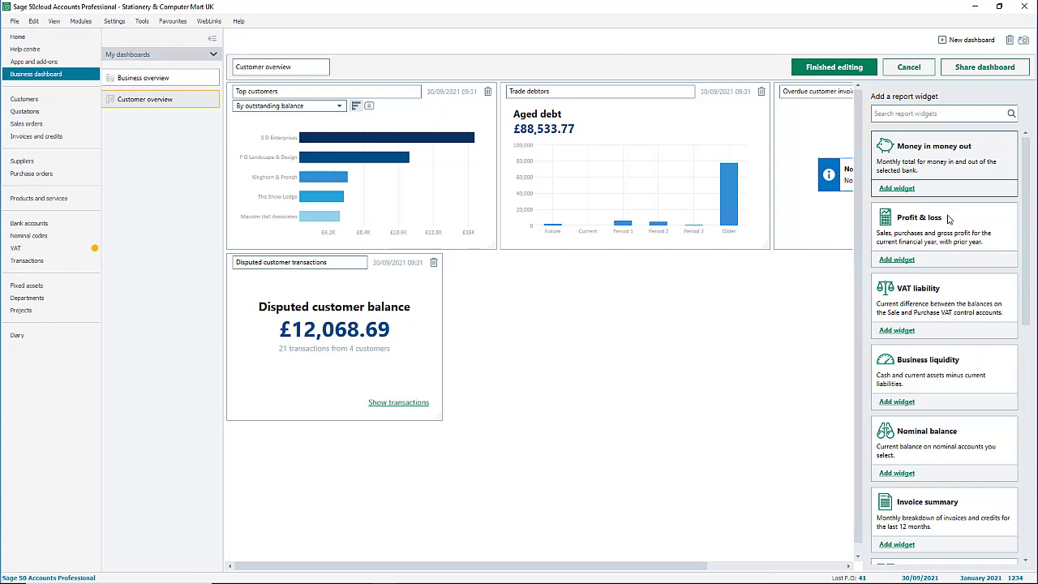
pyautogui.scroll(-3)
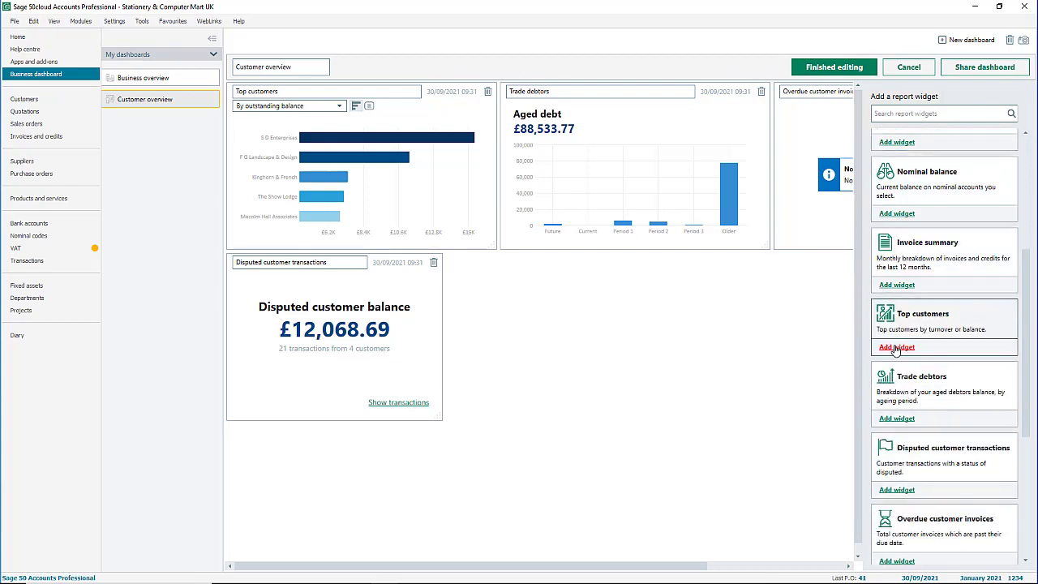
pyautogui.click(895, 347)
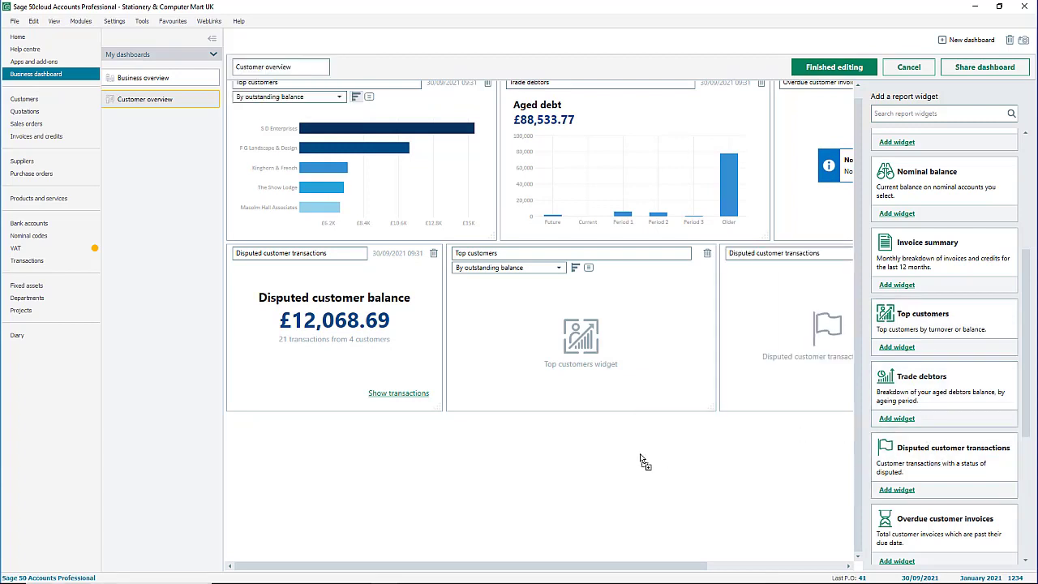
pyautogui.moveTo(641, 458)
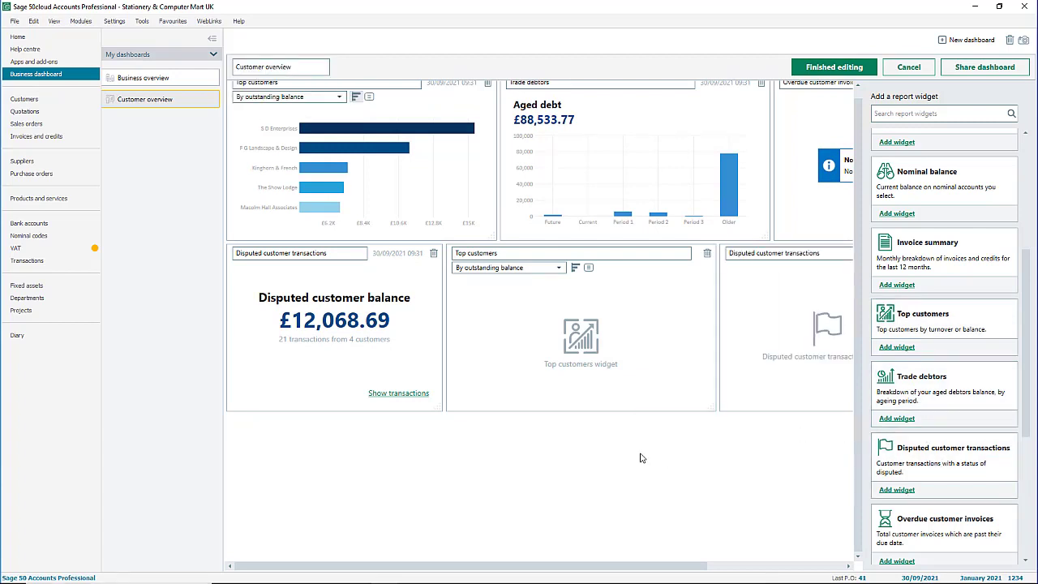
pyautogui.moveTo(448, 414)
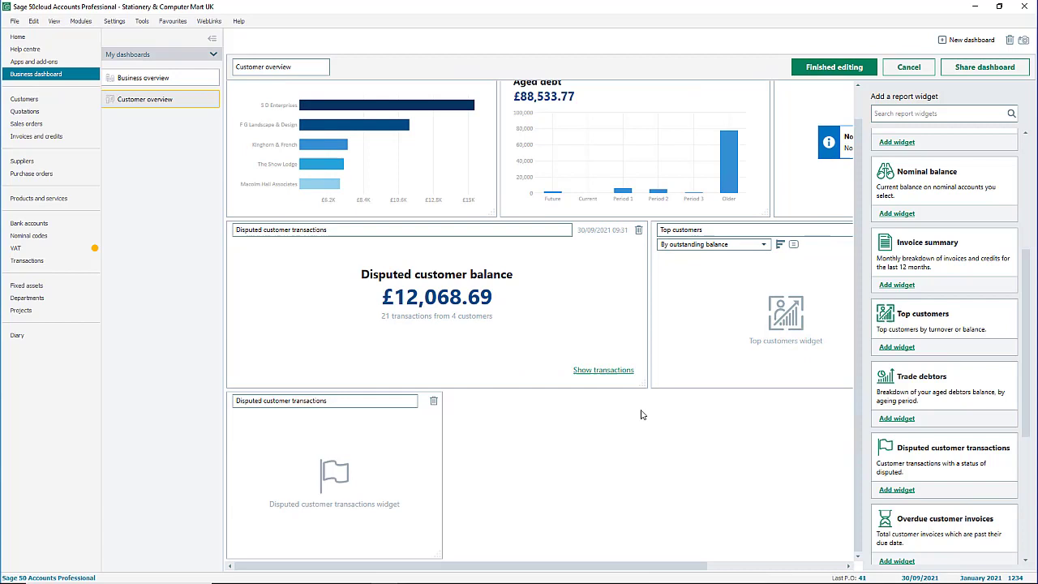
pyautogui.moveTo(879, 206)
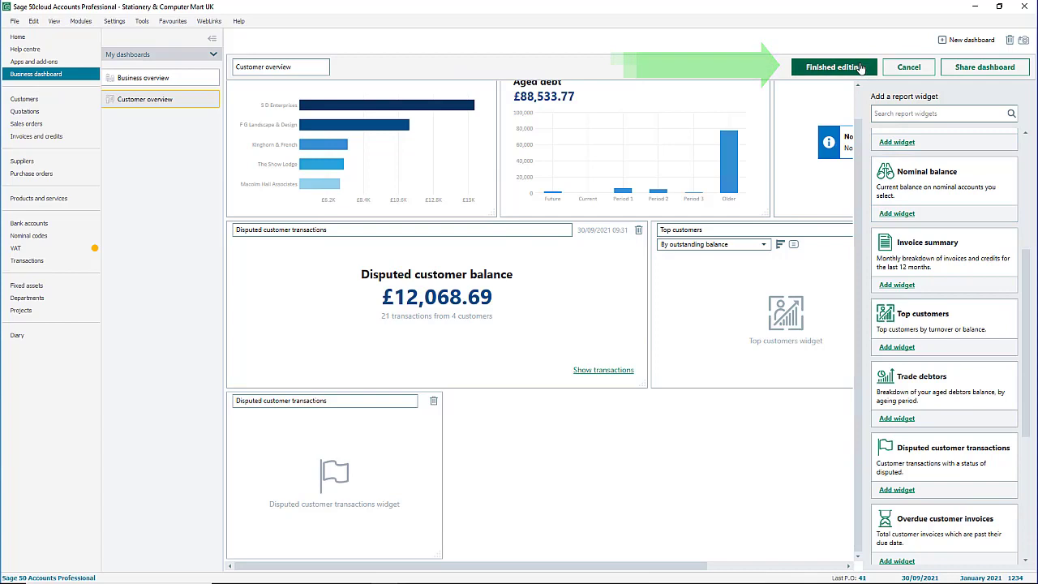
pyautogui.click(838, 67)
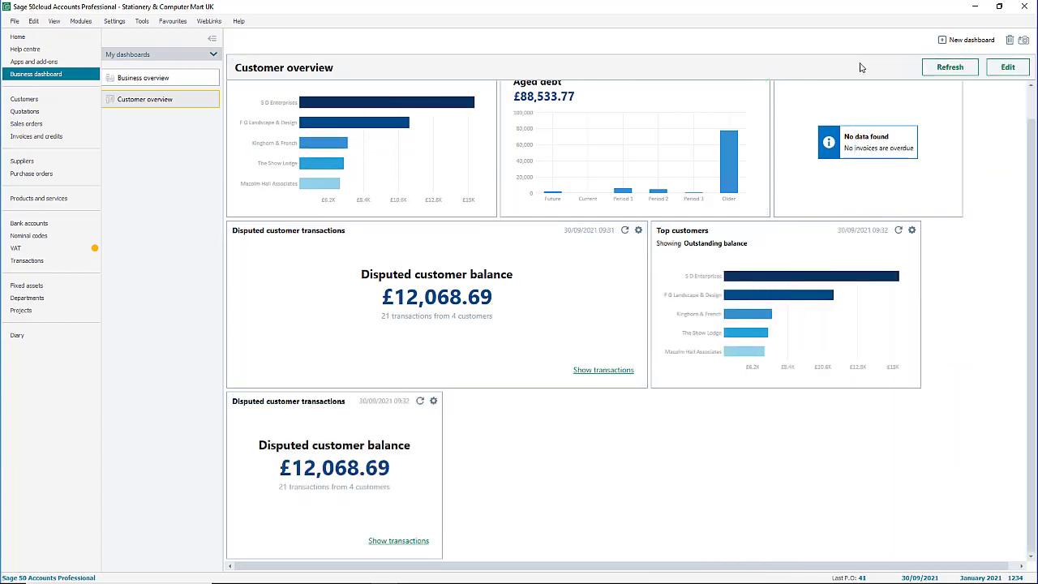
pyautogui.moveTo(437, 387)
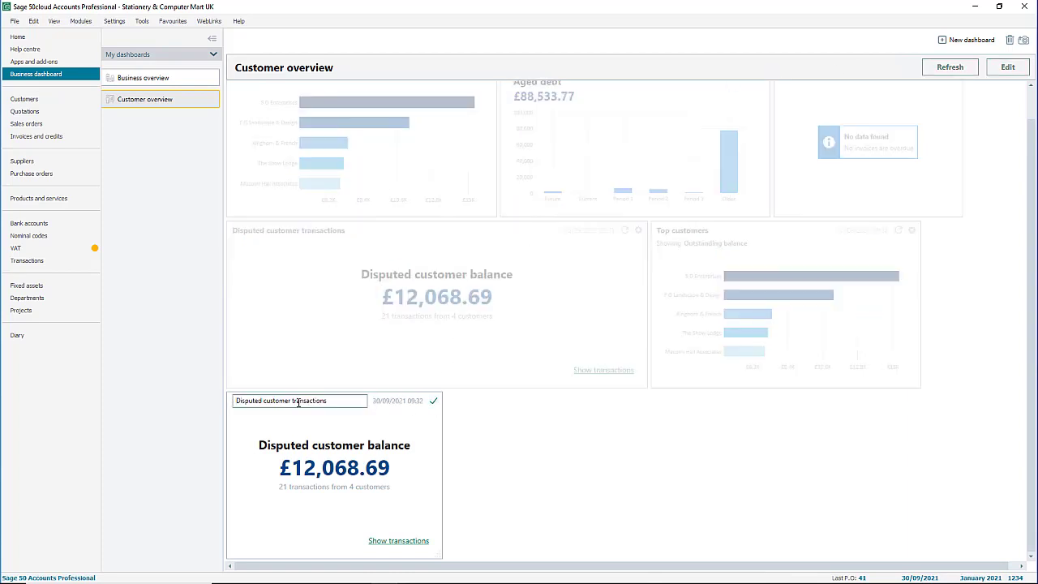
# - Rename the disputed widget 'Disputed Transactions' and rank Top customers by turnover, last 12 months
pyautogui.doubleClick(277, 401)
pyautogui.write('T')
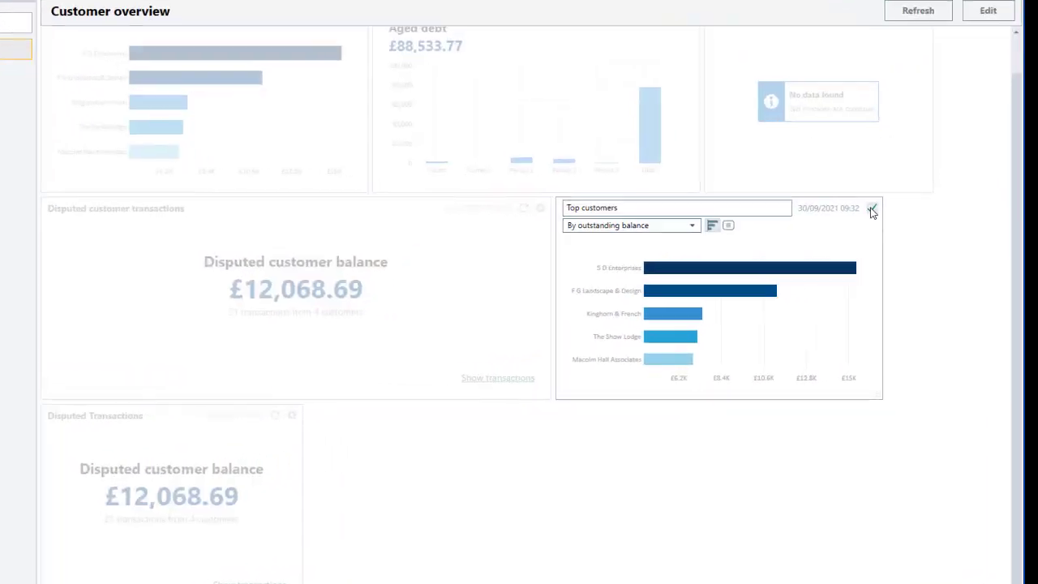
pyautogui.click(631, 226)
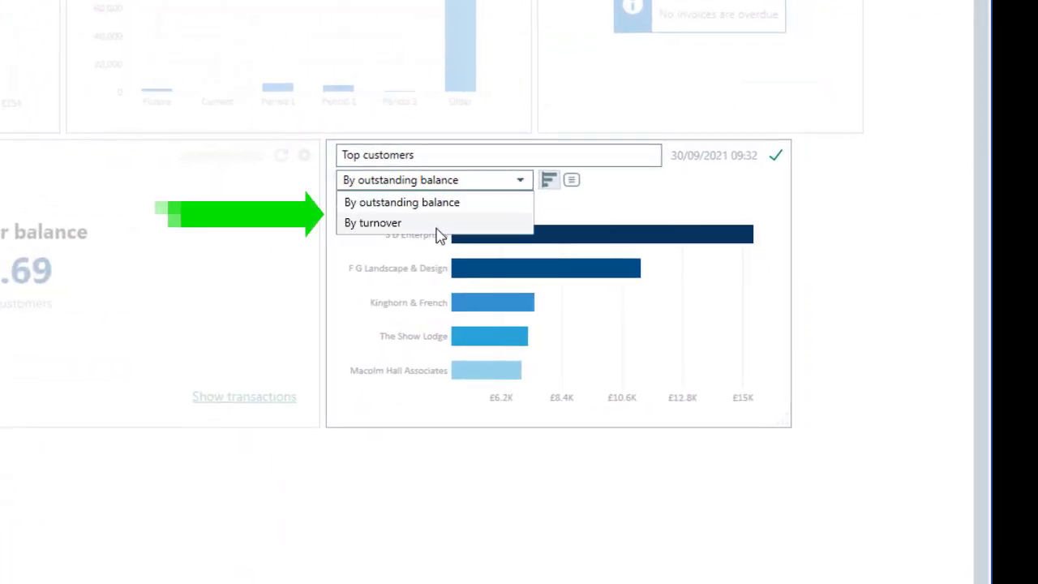
pyautogui.click(372, 222)
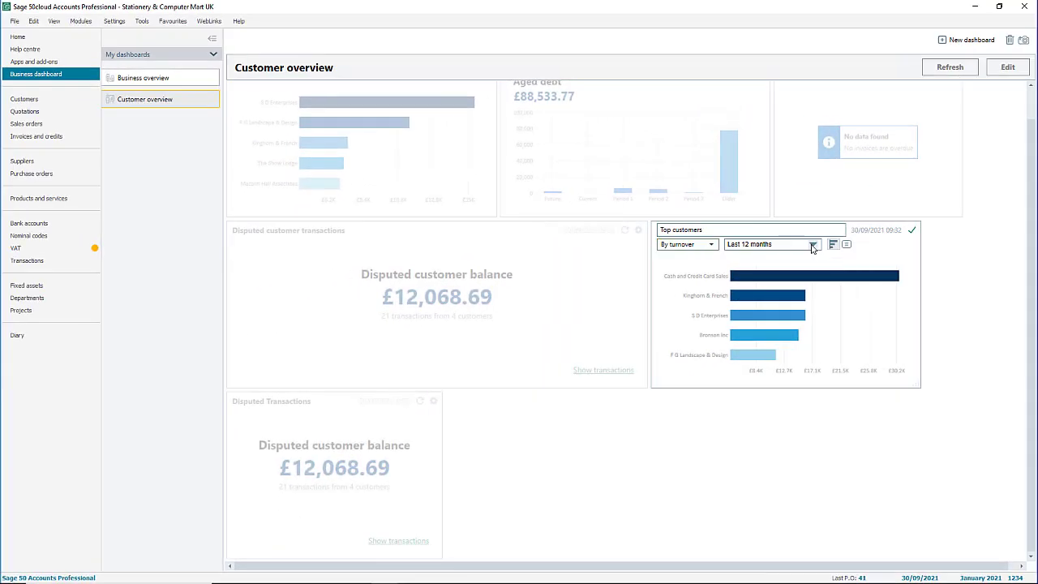
pyautogui.click(812, 244)
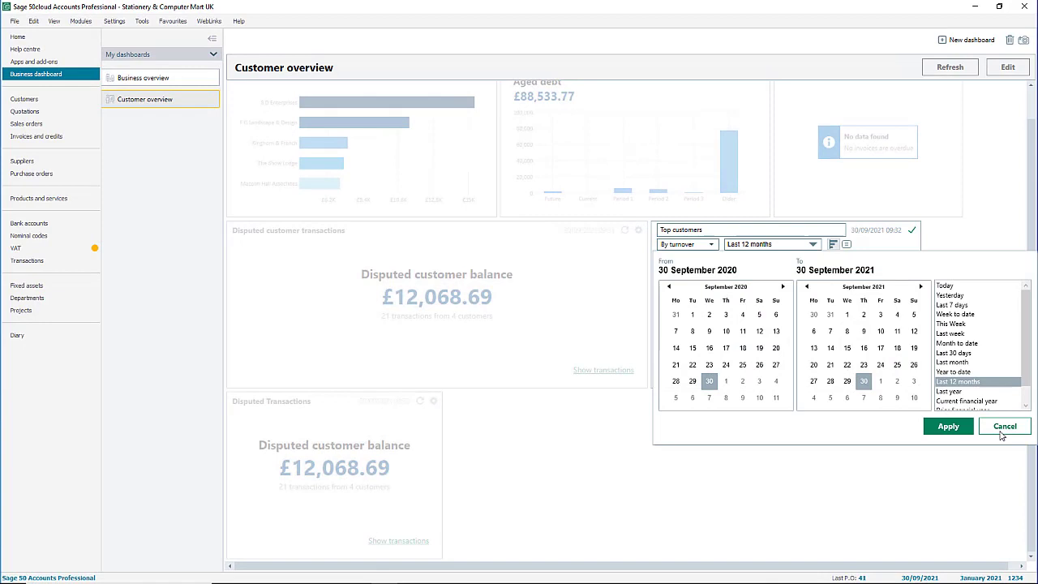
pyautogui.click(1004, 426)
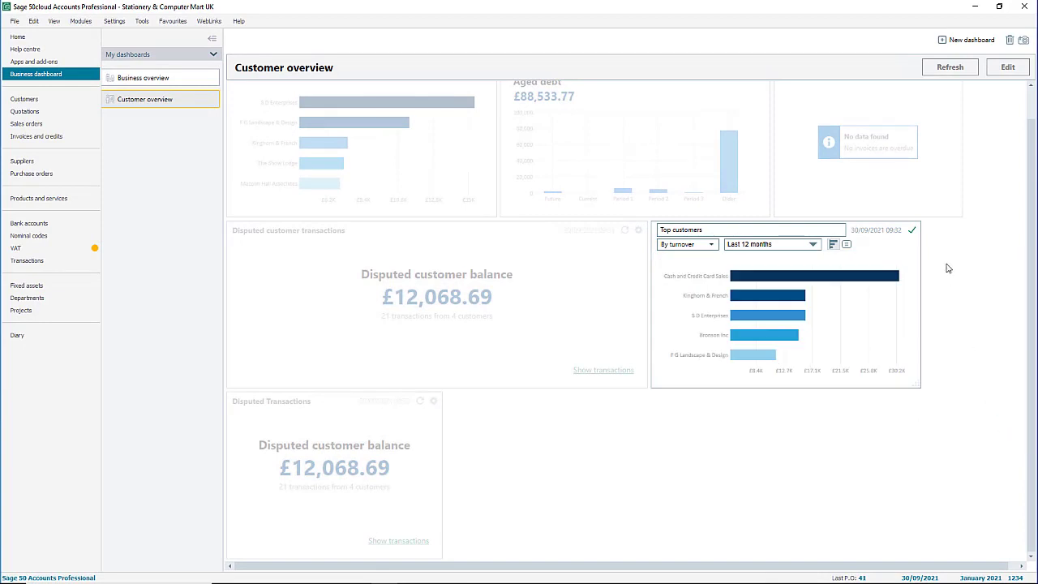
pyautogui.moveTo(923, 239)
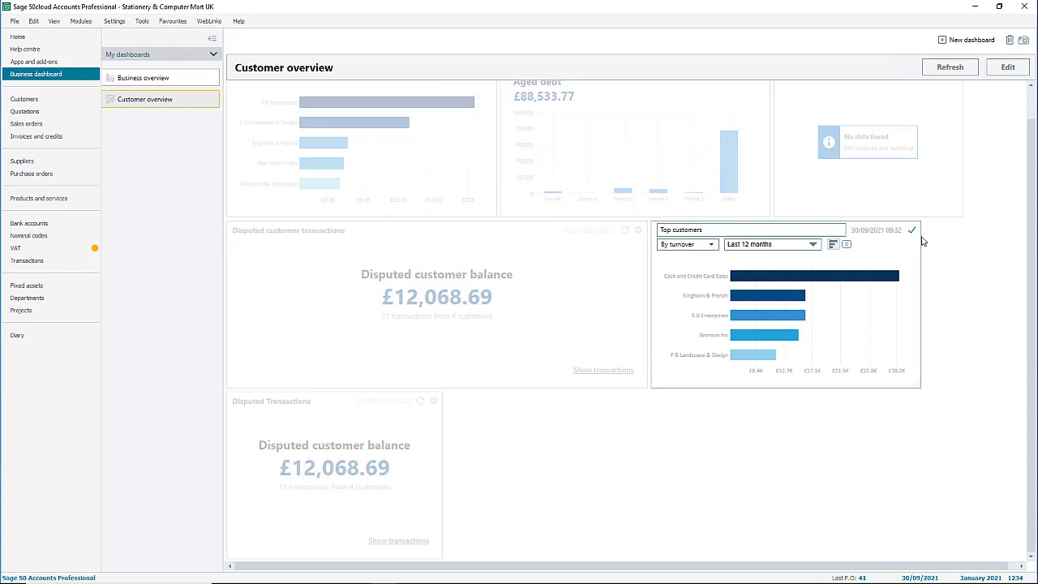
pyautogui.moveTo(911, 233)
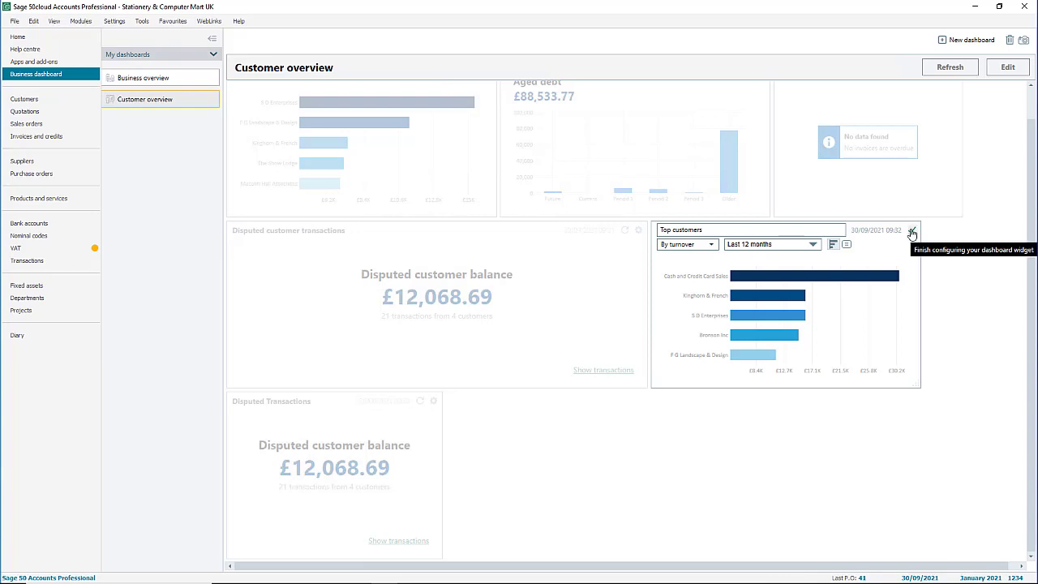
pyautogui.click(911, 232)
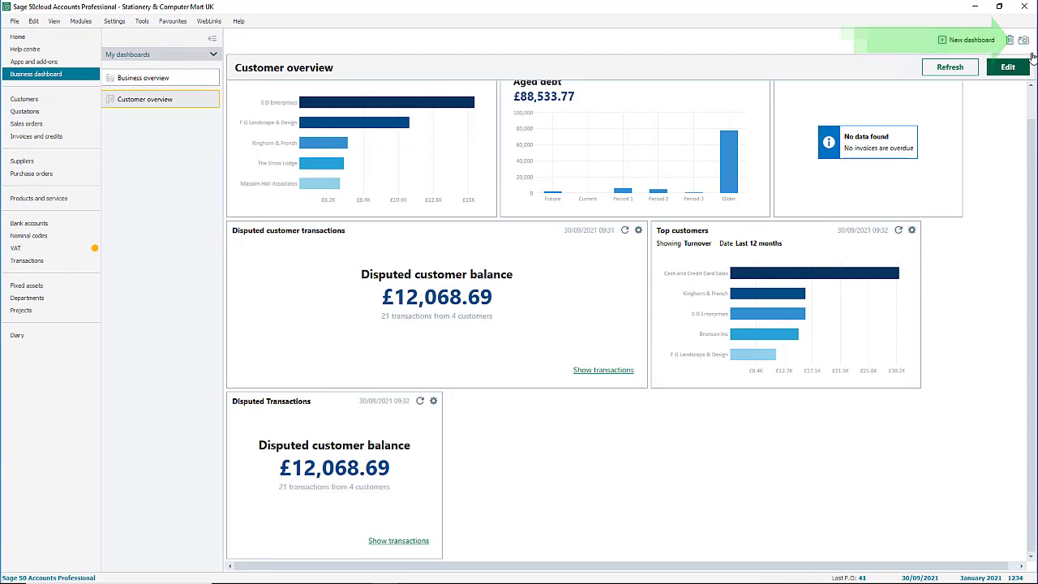
# - Screenshot the Customer overview dashboard to the clipboard and dismiss the Success message
pyautogui.click(1024, 41)
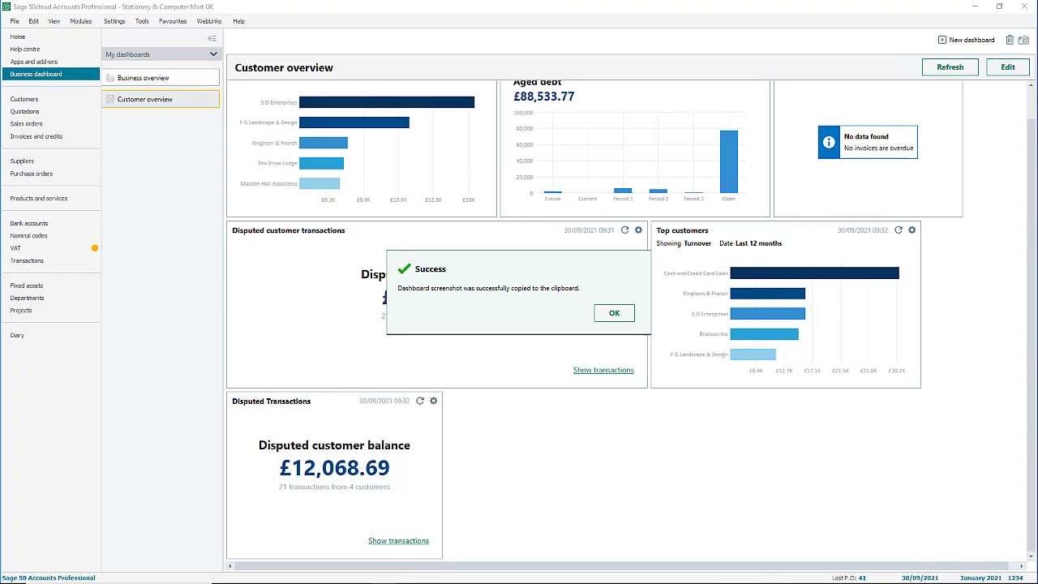
pyautogui.moveTo(805, 384)
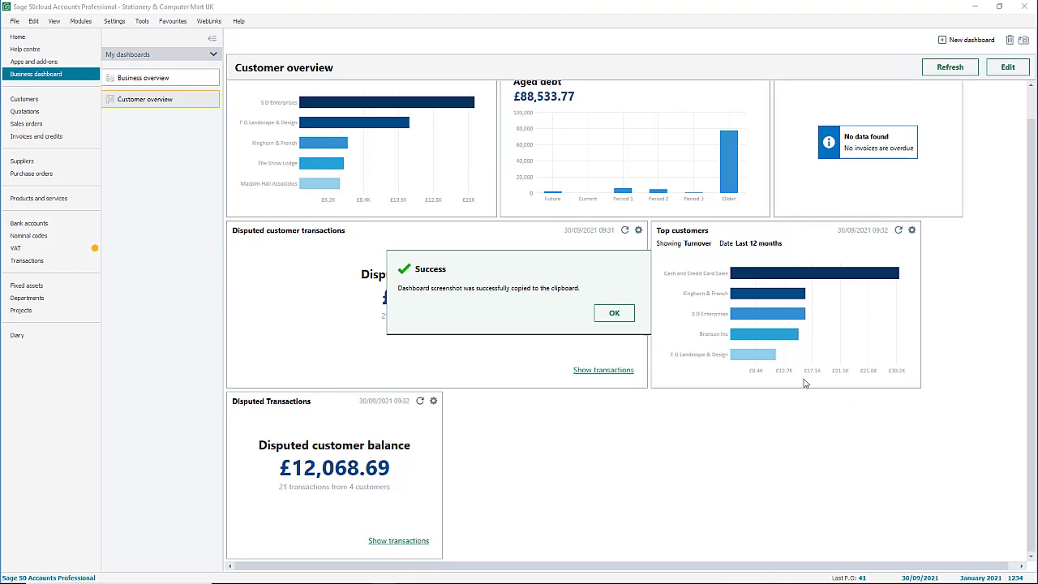
pyautogui.click(614, 312)
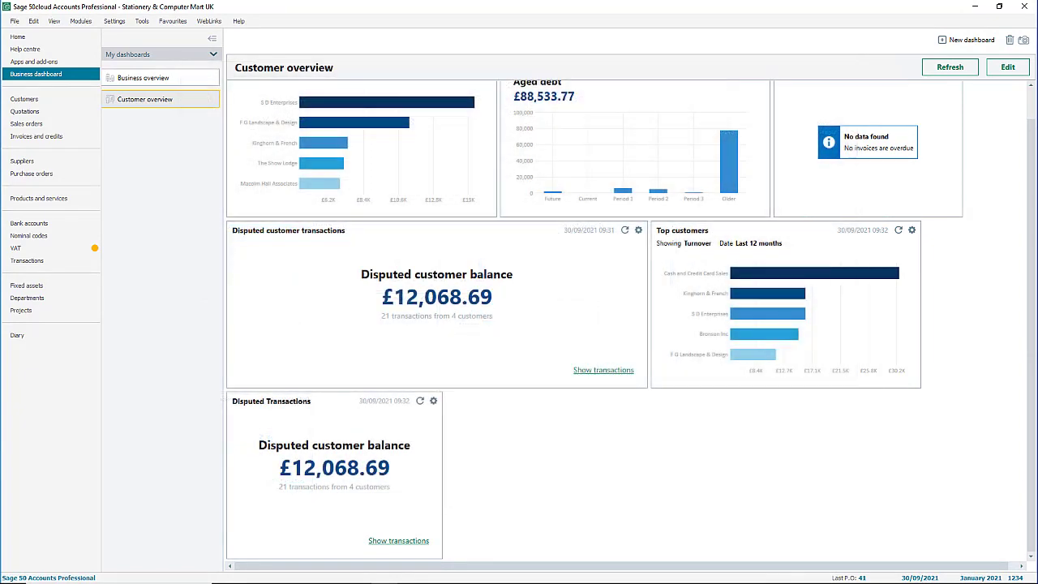
pyautogui.moveTo(964, 39)
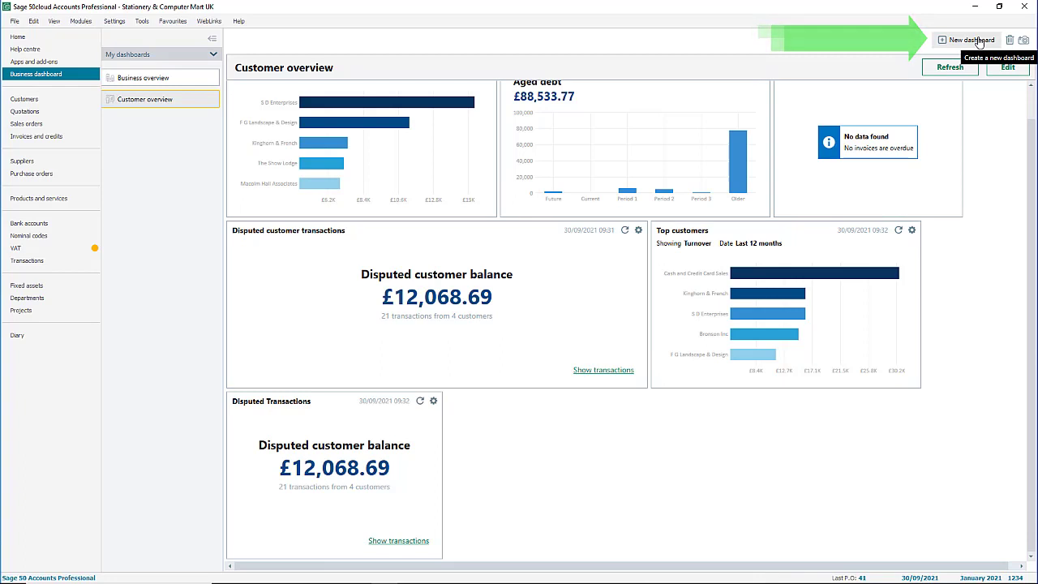
# - Create a new dashboard with the name 'VAT'
pyautogui.click(963, 38)
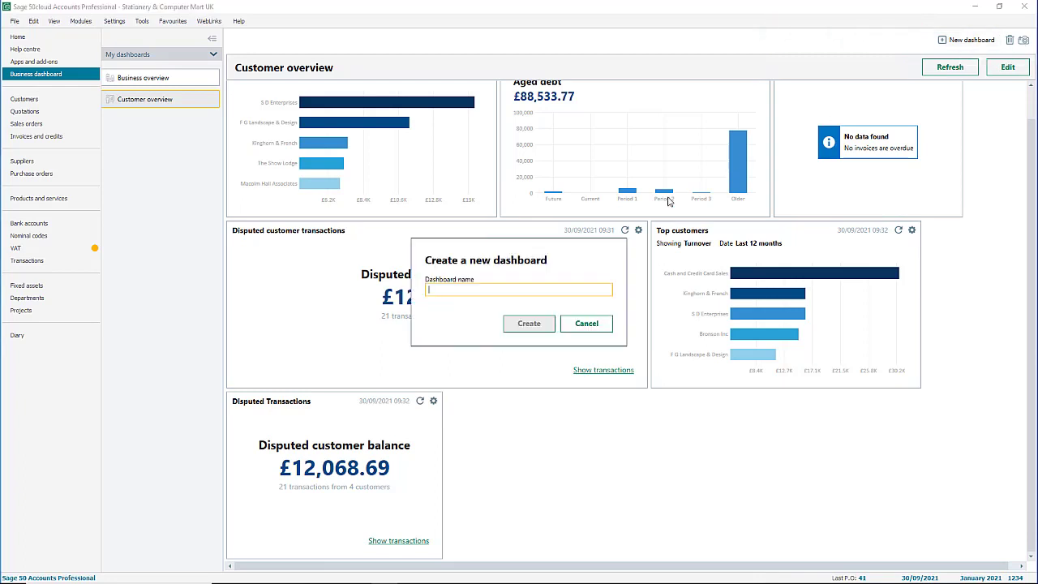
pyautogui.write('VAT')
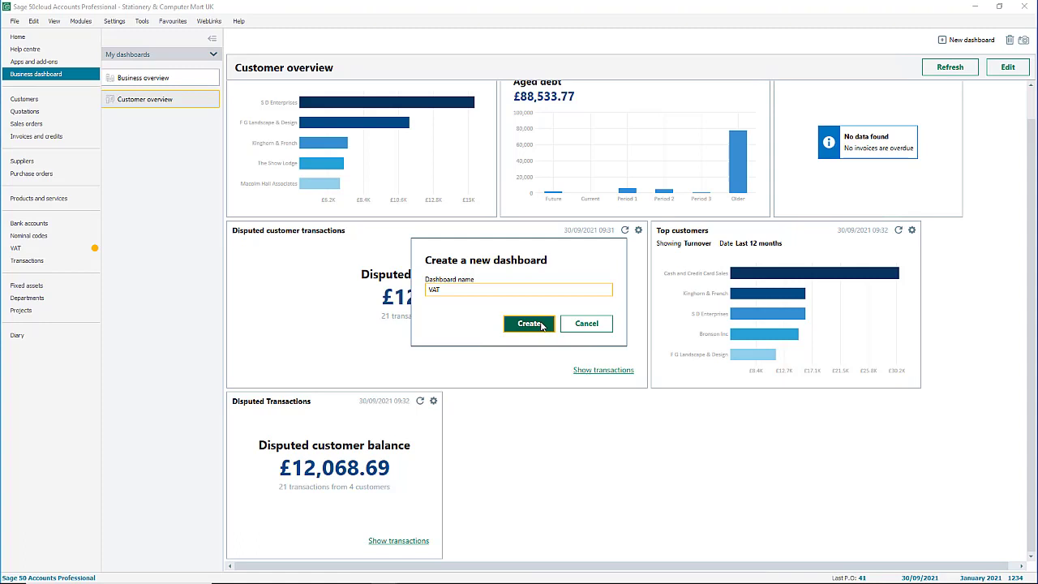
pyautogui.click(528, 324)
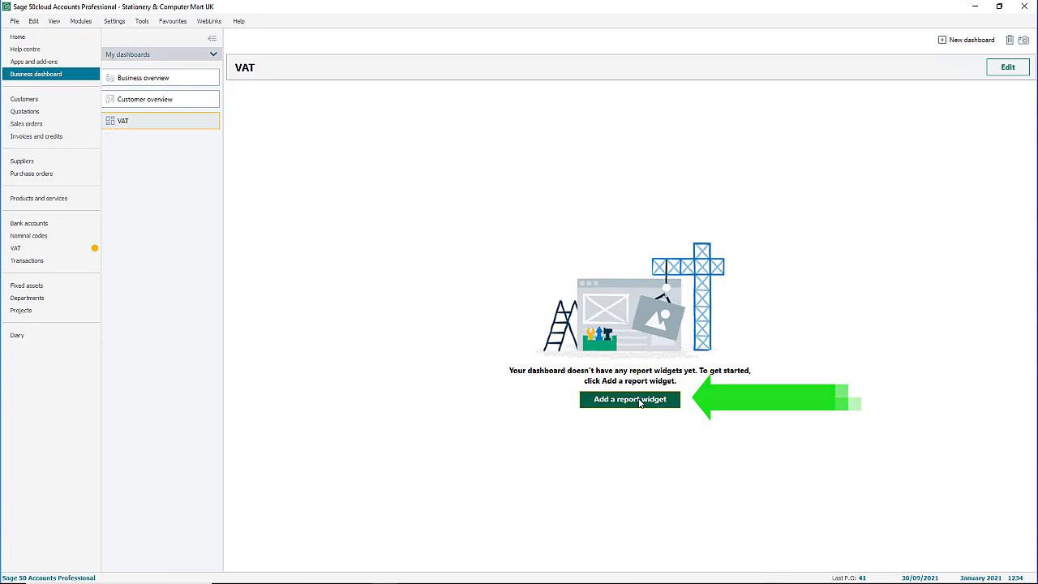
# - Add VAT liability, Trade creditors and Trade debtors widgets to the VAT dashboard and save
pyautogui.click(629, 399)
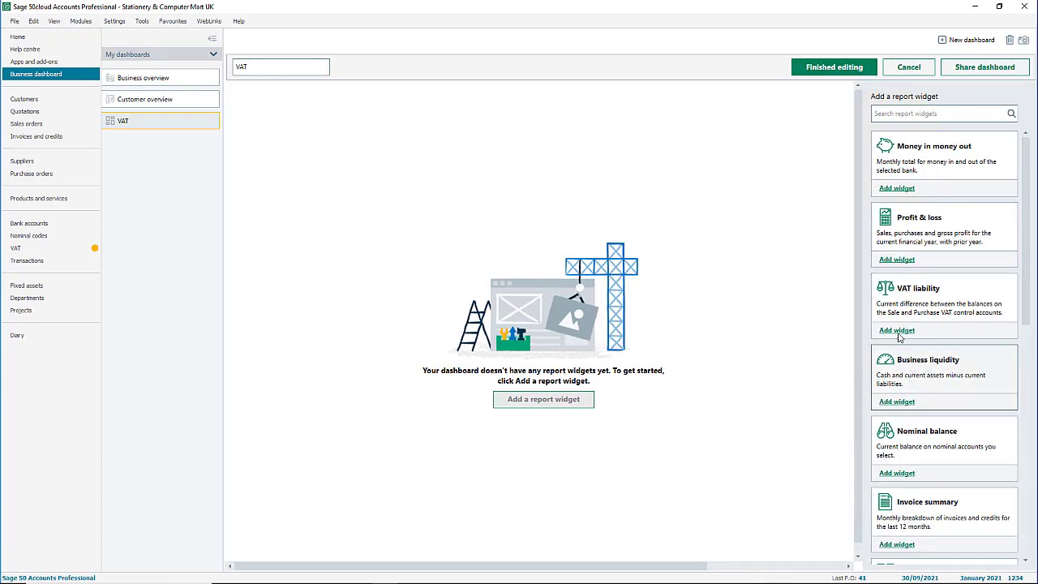
pyautogui.click(896, 330)
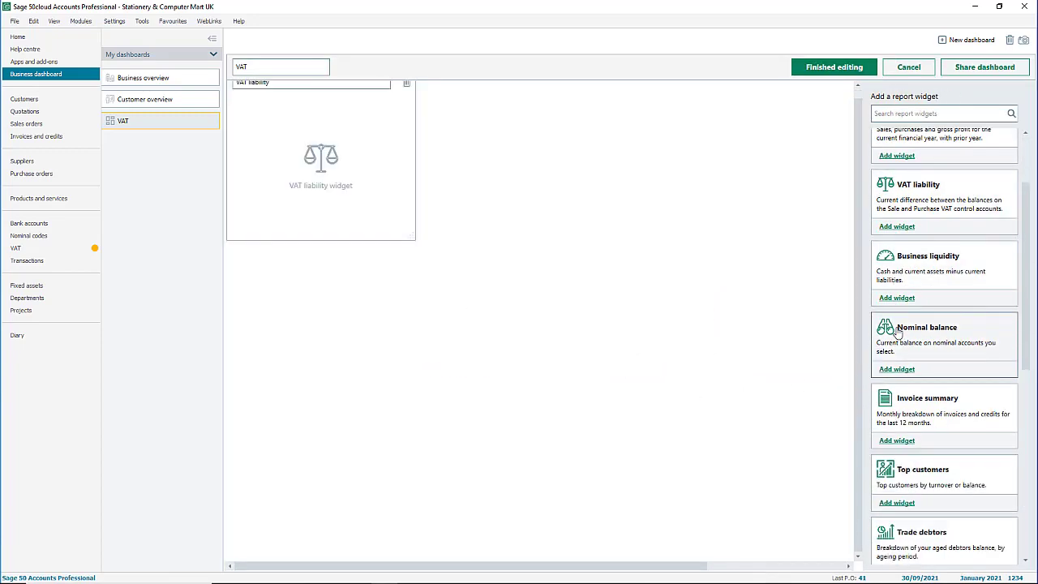
pyautogui.scroll(-3)
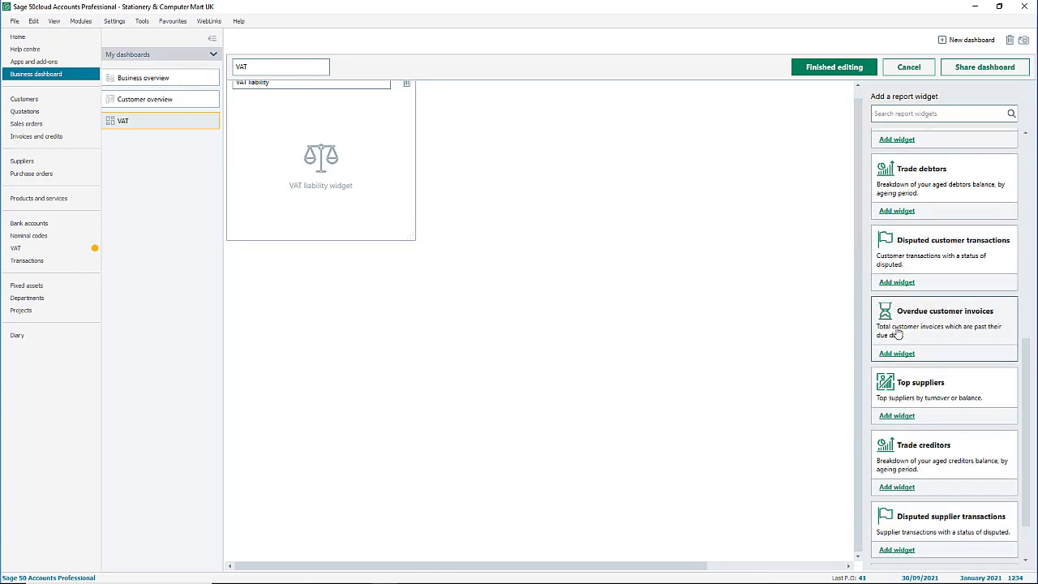
pyautogui.scroll(-3)
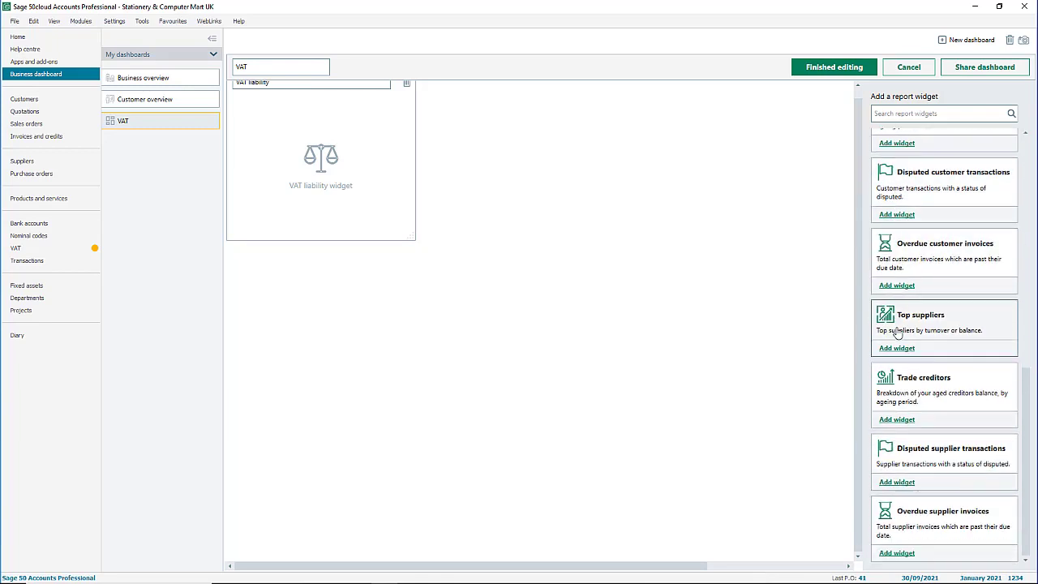
pyautogui.click(896, 419)
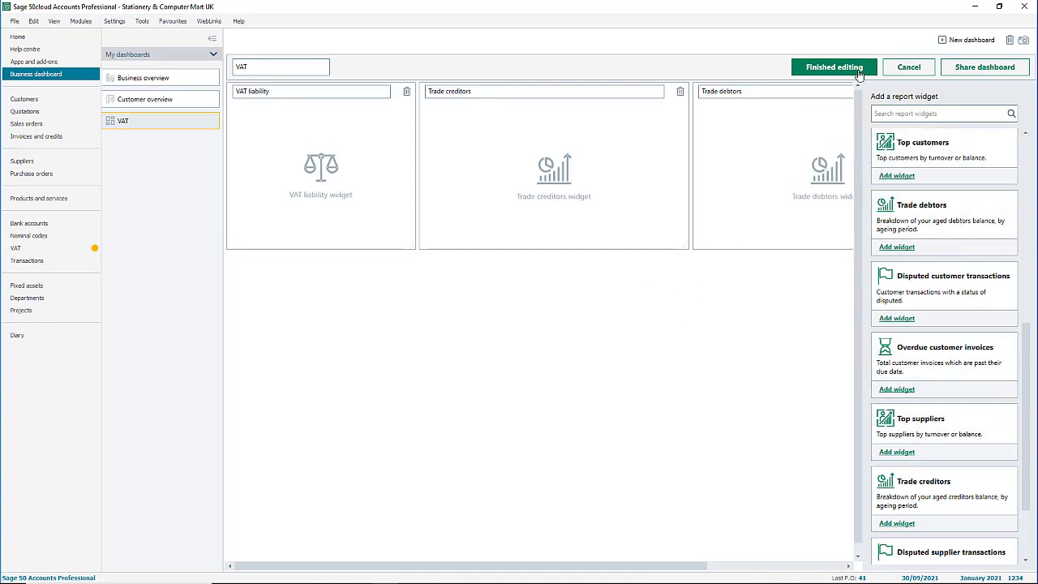
pyautogui.click(834, 66)
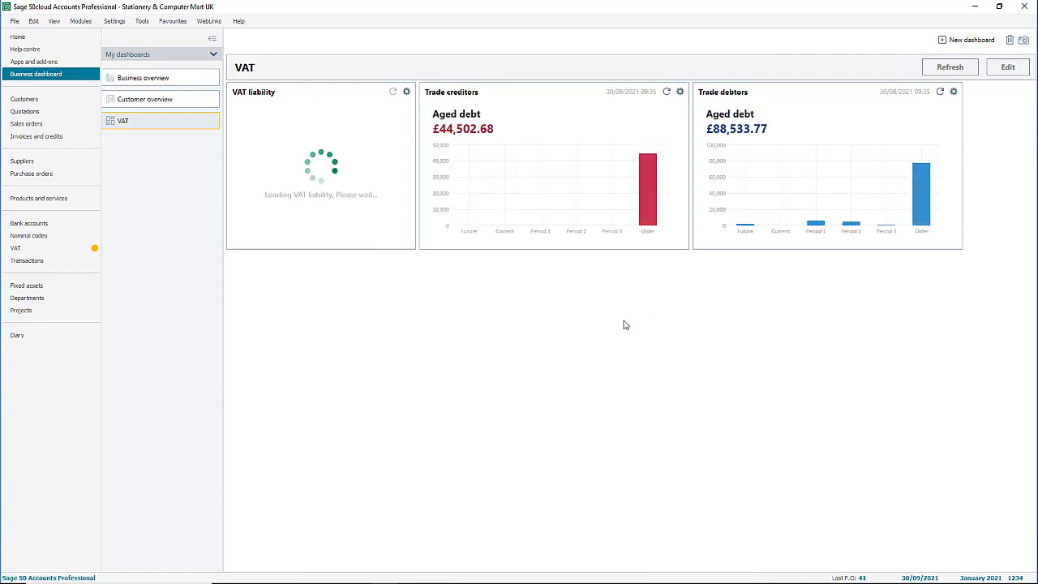
# - Share Business overview view-only with both users, also granting the second user Edit rights
pyautogui.click(149, 77)
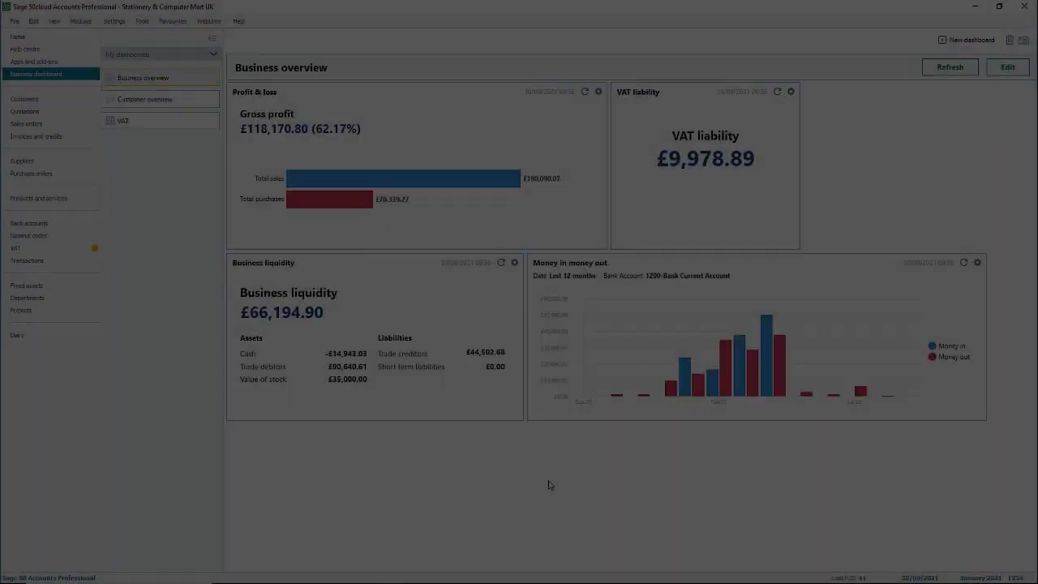
pyautogui.click(1007, 66)
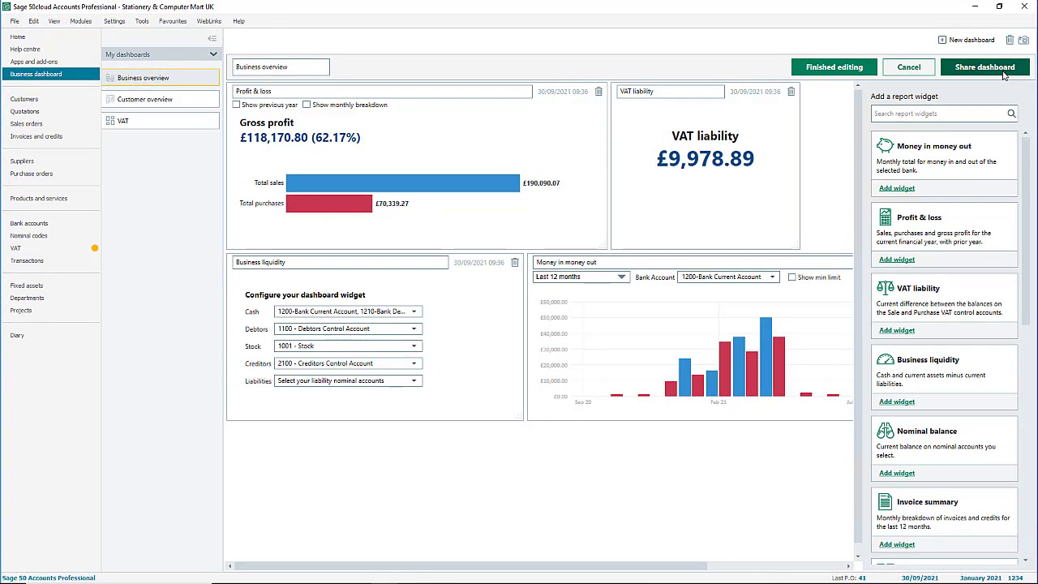
pyautogui.click(985, 66)
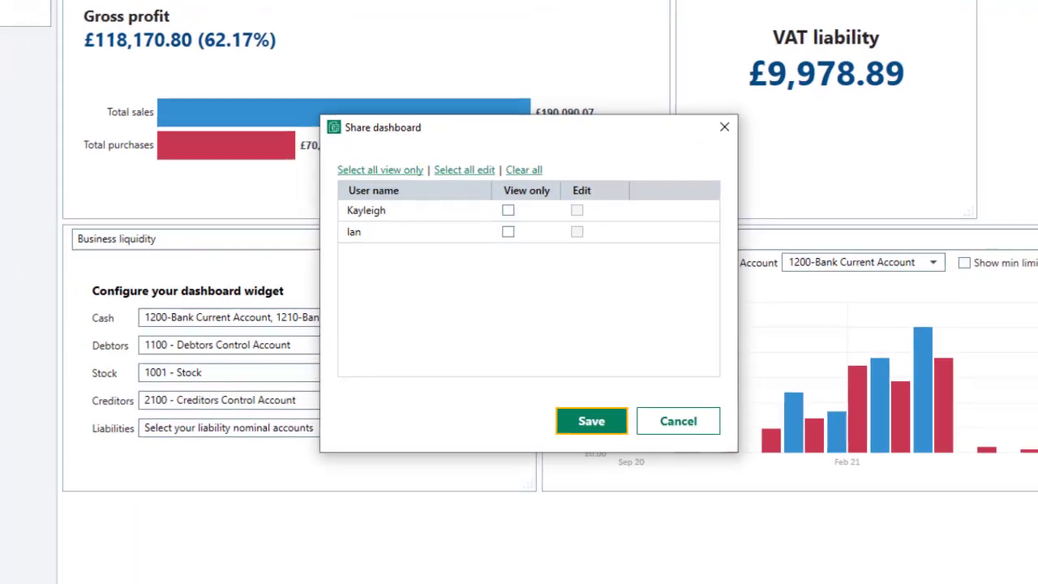
pyautogui.click(507, 208)
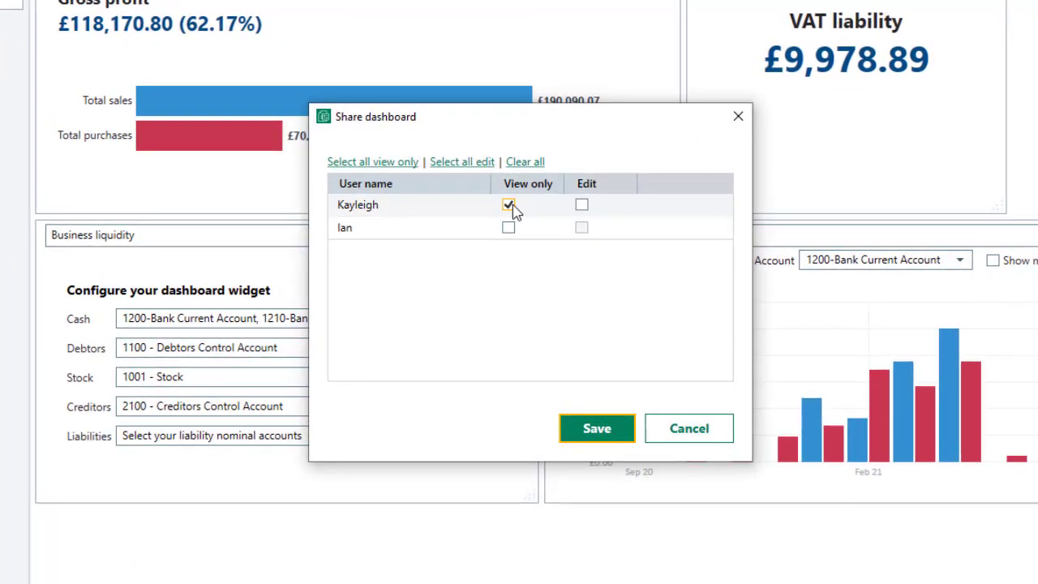
pyautogui.click(507, 227)
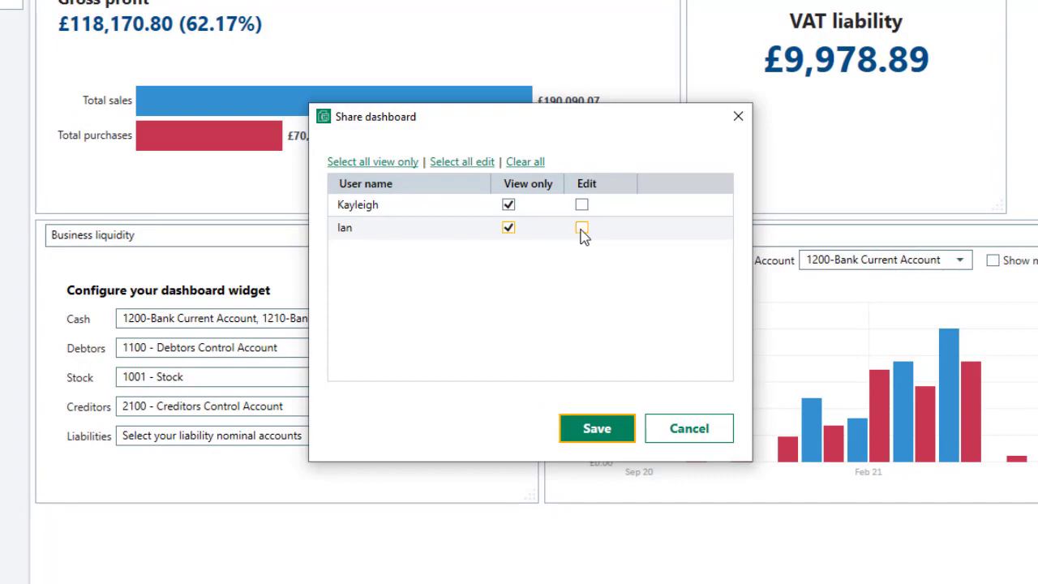
pyautogui.click(580, 227)
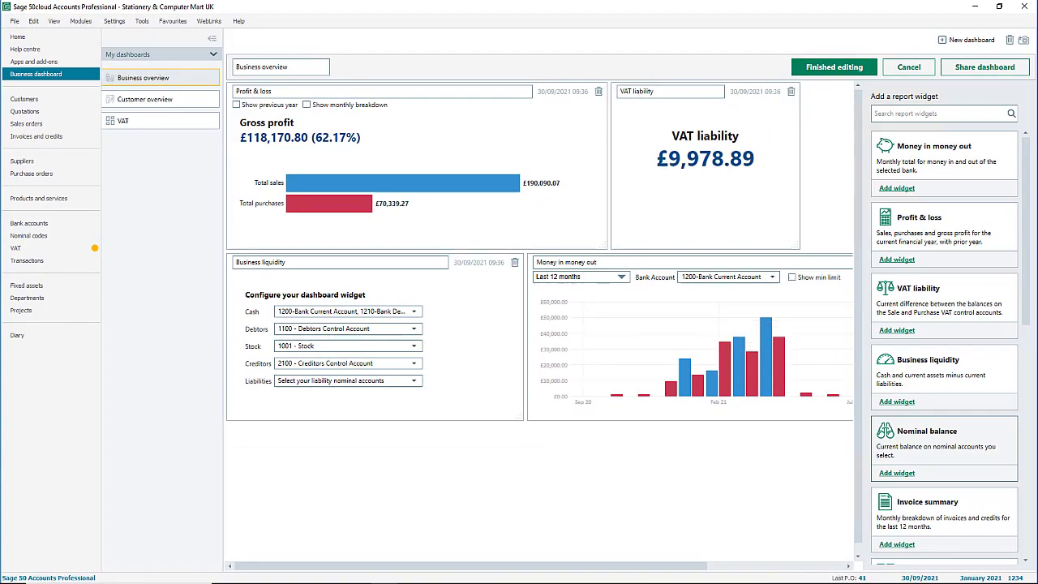
# - View the shared Business overview as each user, editing and finishing as the editor
pyautogui.click(19, 37)
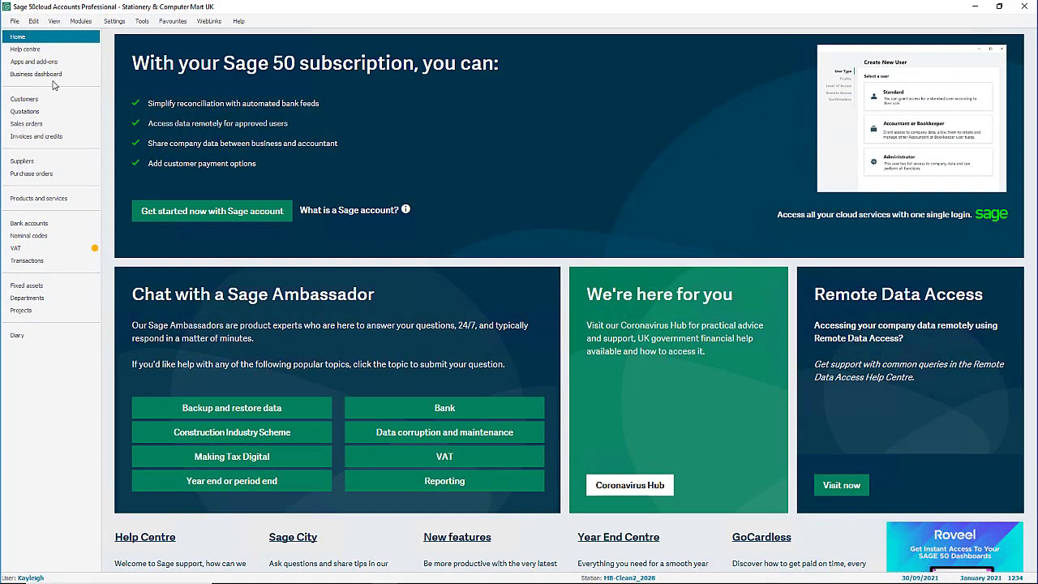
pyautogui.click(35, 74)
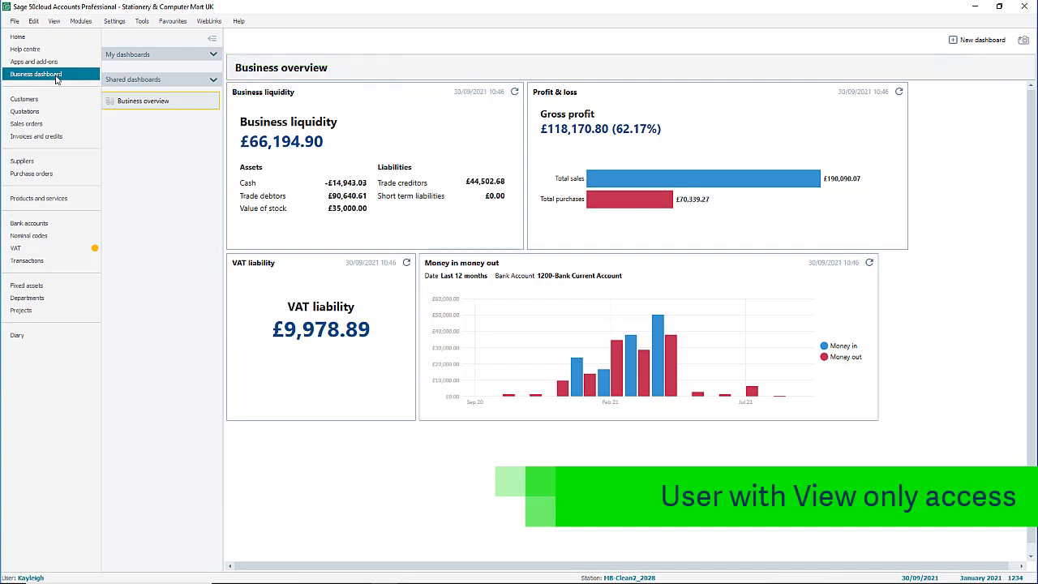
pyautogui.click(513, 91)
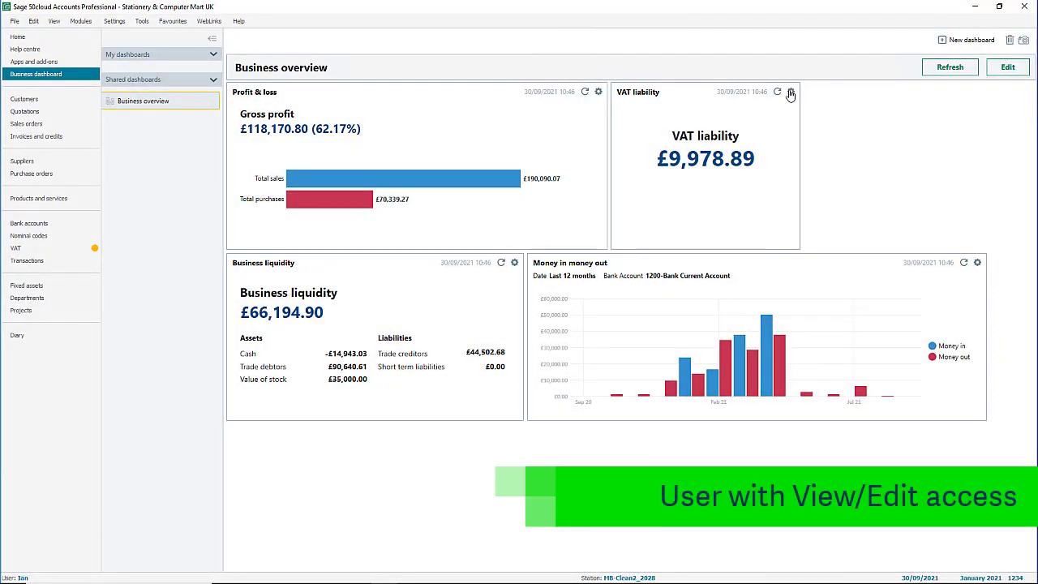
pyautogui.moveTo(976, 76)
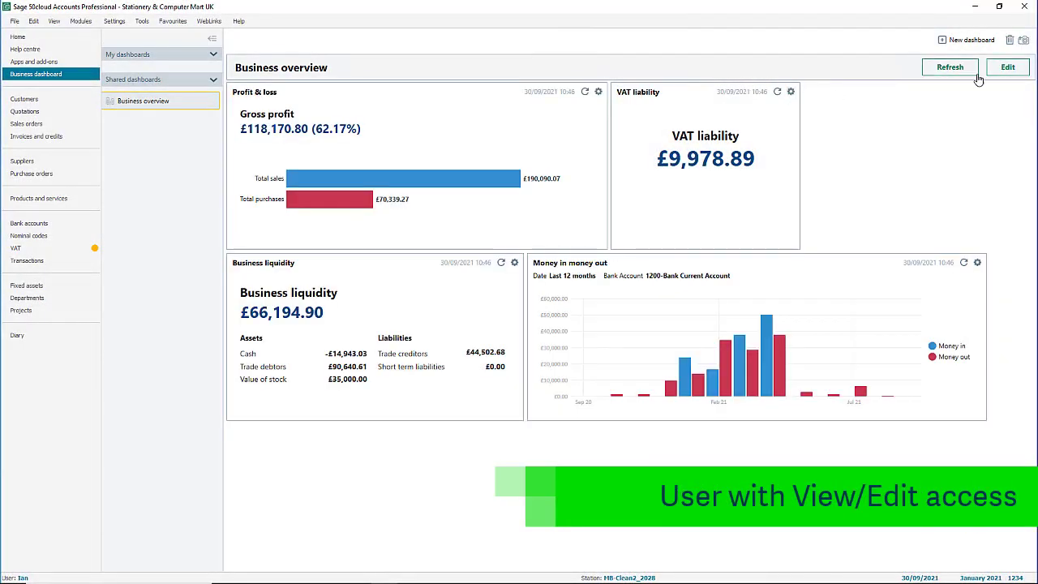
pyautogui.click(1008, 67)
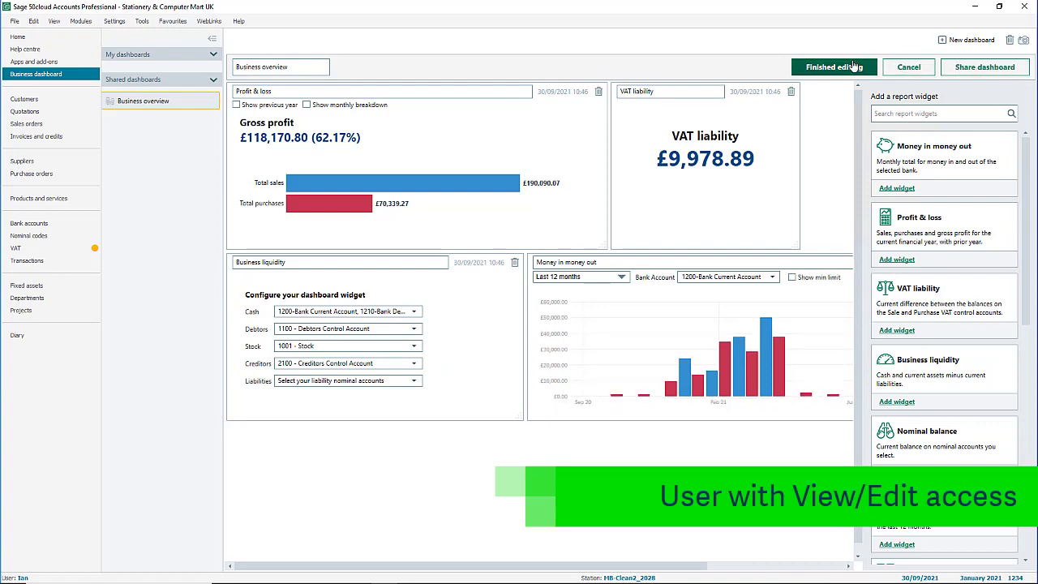
pyautogui.click(829, 66)
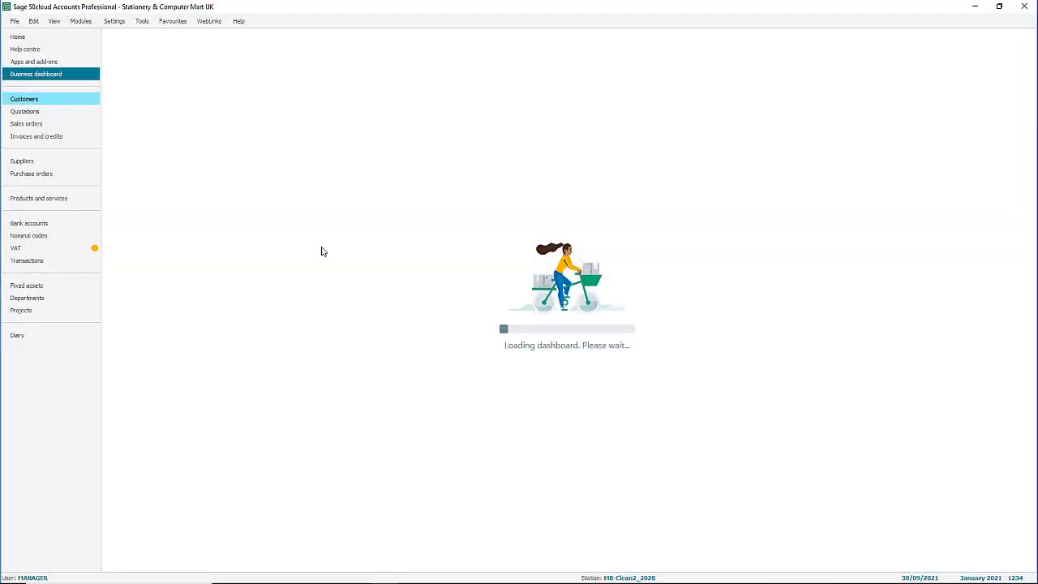
pyautogui.moveTo(406, 247)
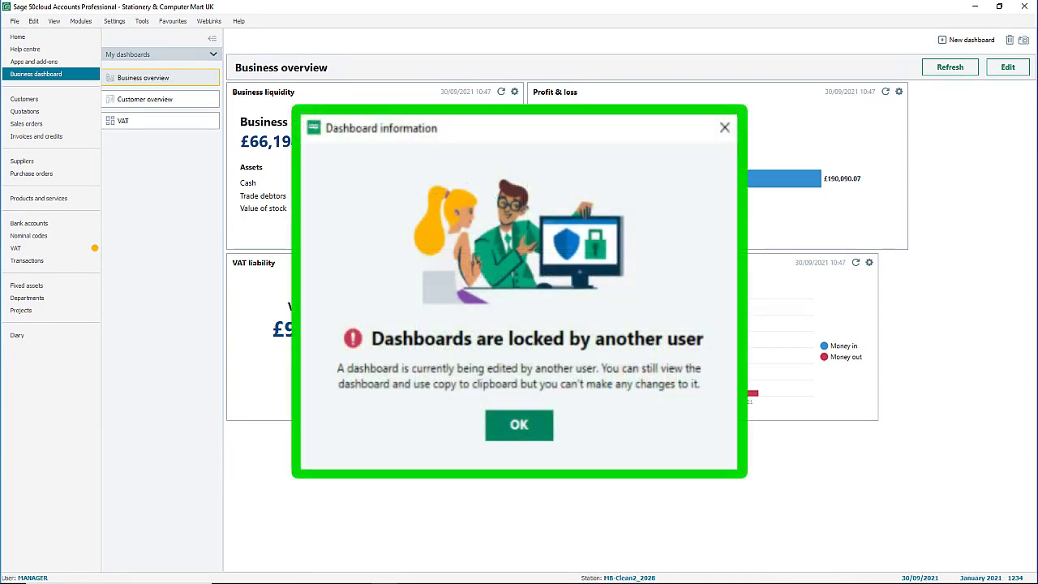
# - Acknowledge the 'Dashboards are locked' message and apply the other user's changes to Business overview
pyautogui.click(518, 425)
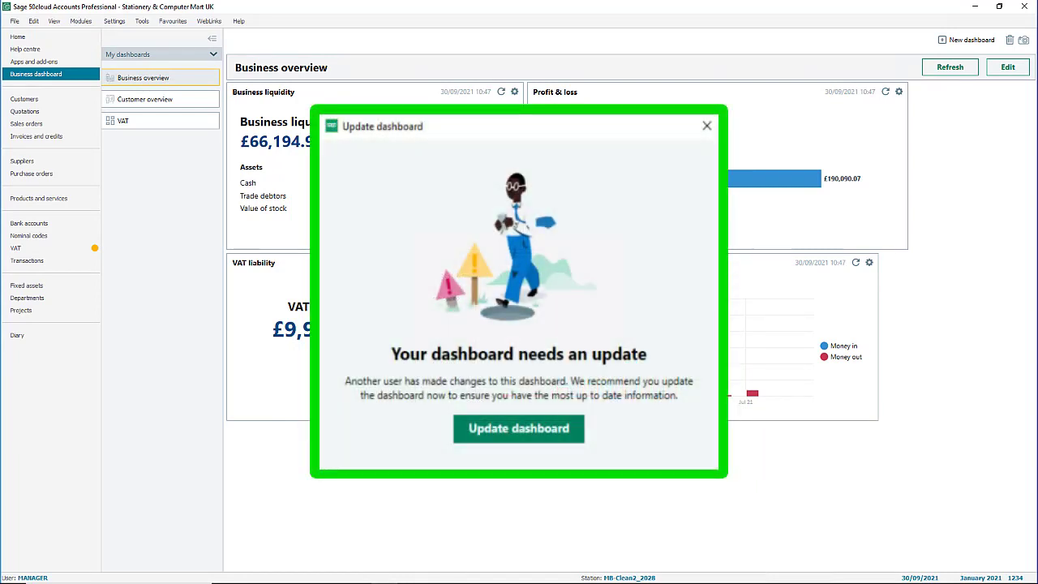
pyautogui.click(518, 428)
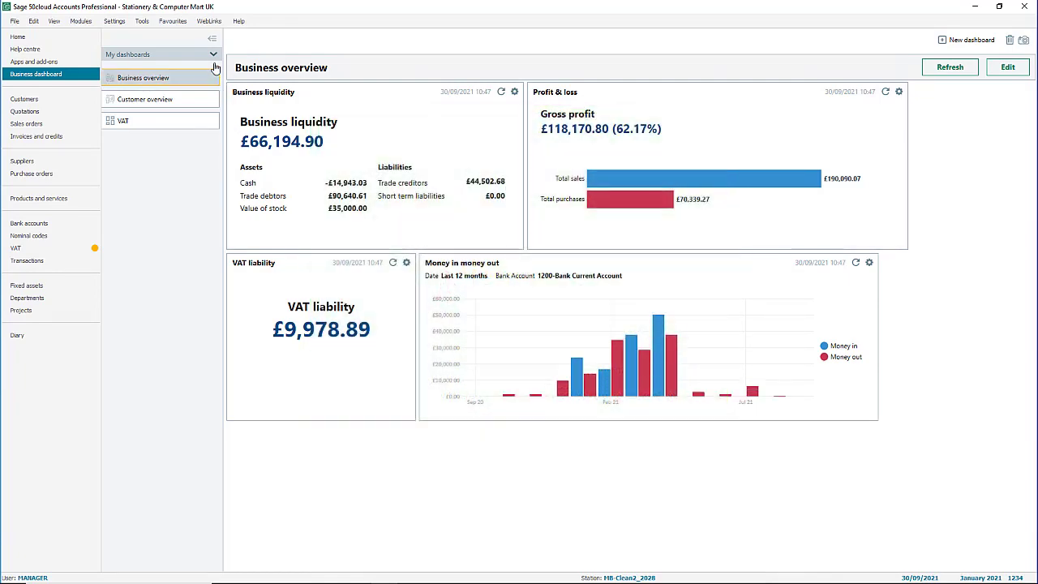
# - Reorder Business overview widgets: VAT liability first, Business liquidity bottom right, then call up Options
pyautogui.click(210, 40)
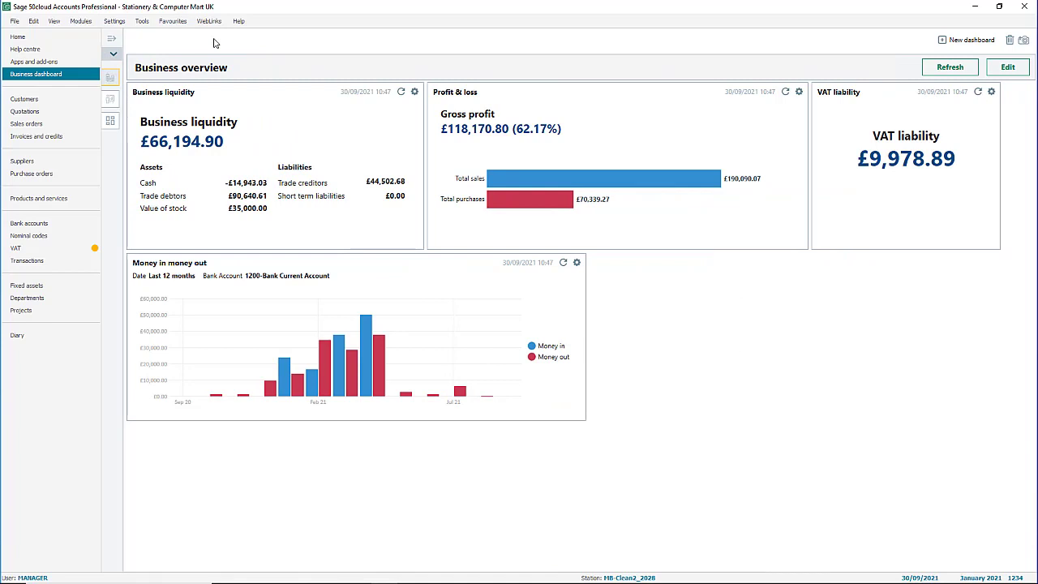
pyautogui.click(1008, 66)
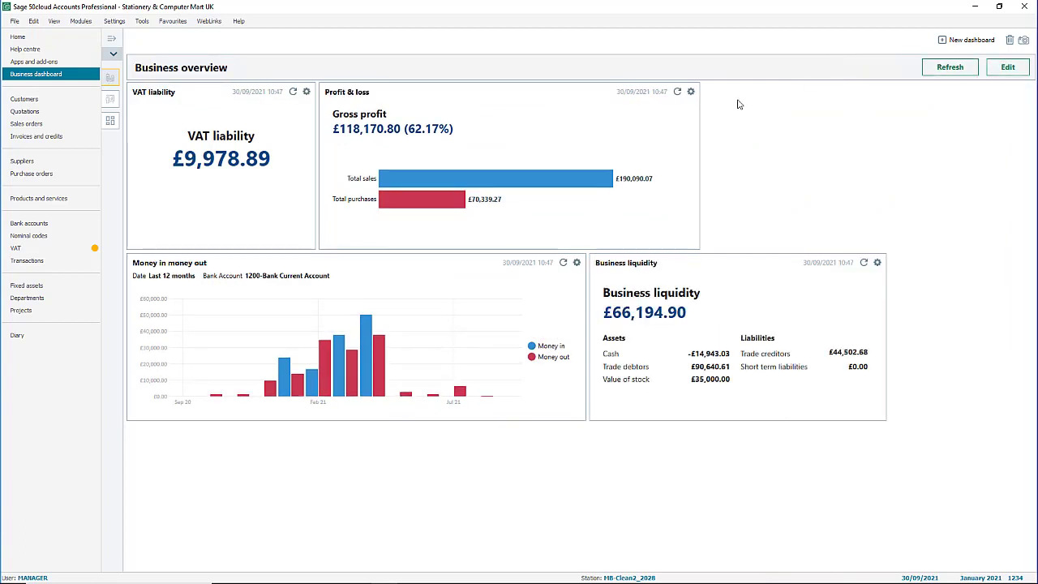
pyautogui.click(140, 21)
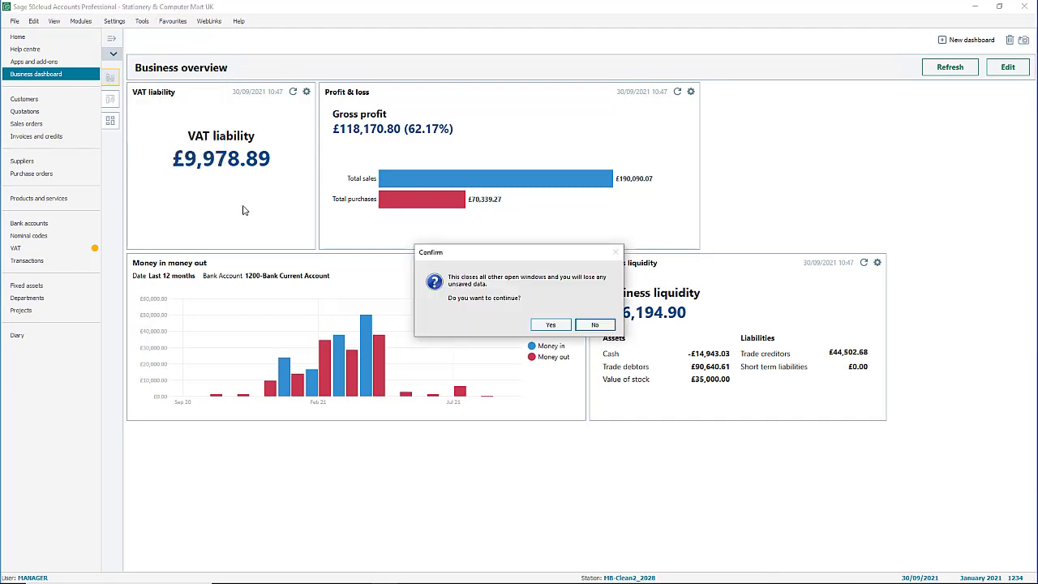
# - Confirm closing windows and set Initial View to Business dashboard on the Options View tab
pyautogui.click(549, 323)
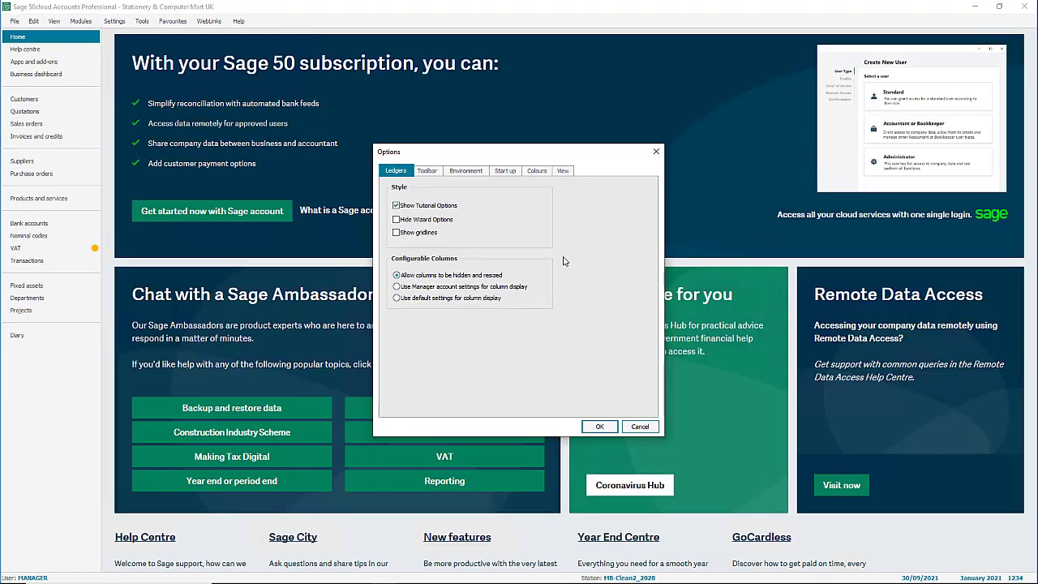
pyautogui.click(562, 171)
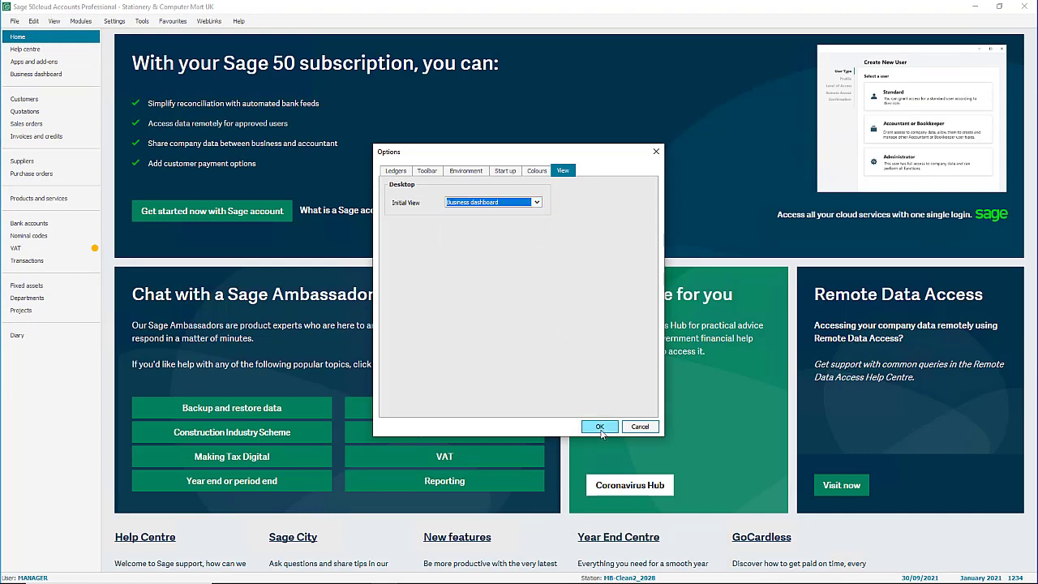
pyautogui.click(599, 427)
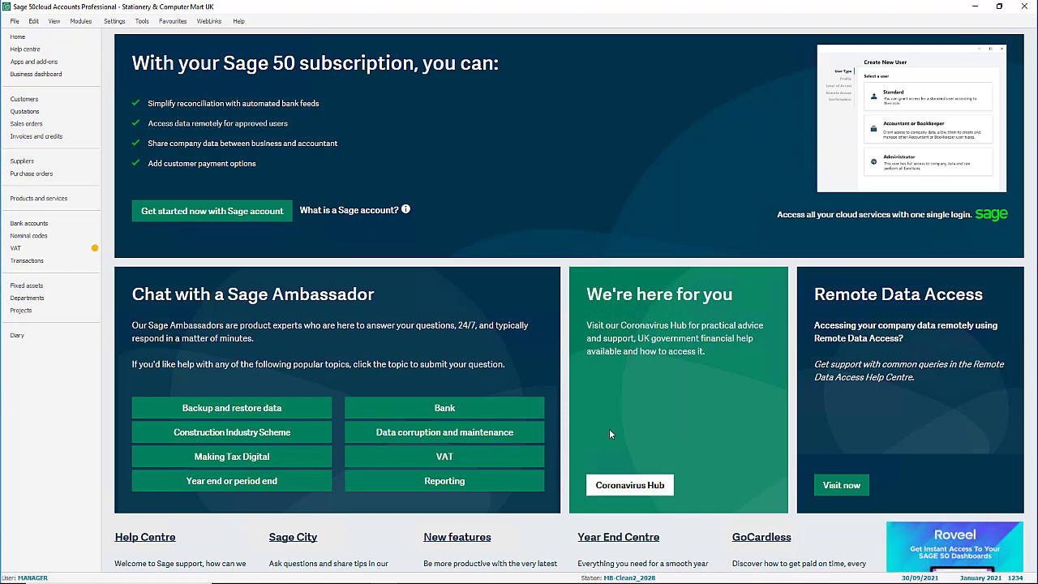